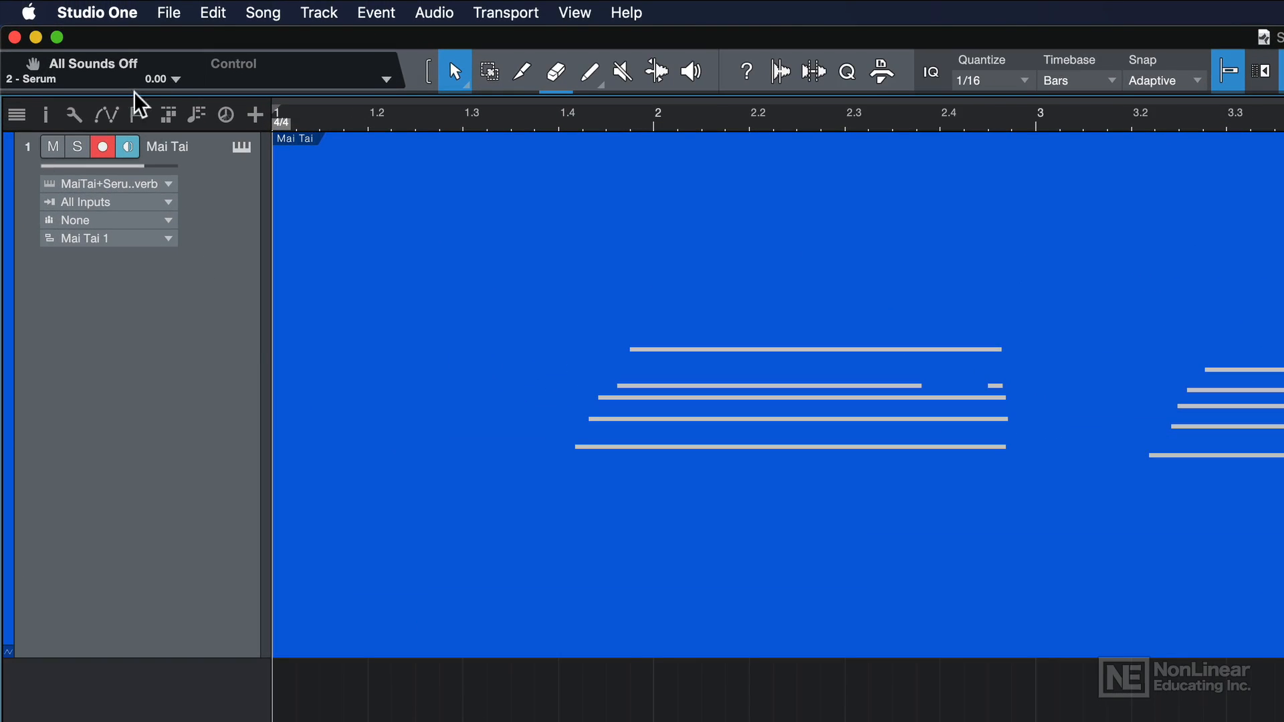
Open Preferences to Audio Setup > Audio Device, keeping Device Block Size at 2048 samples.
left_click(97, 12)
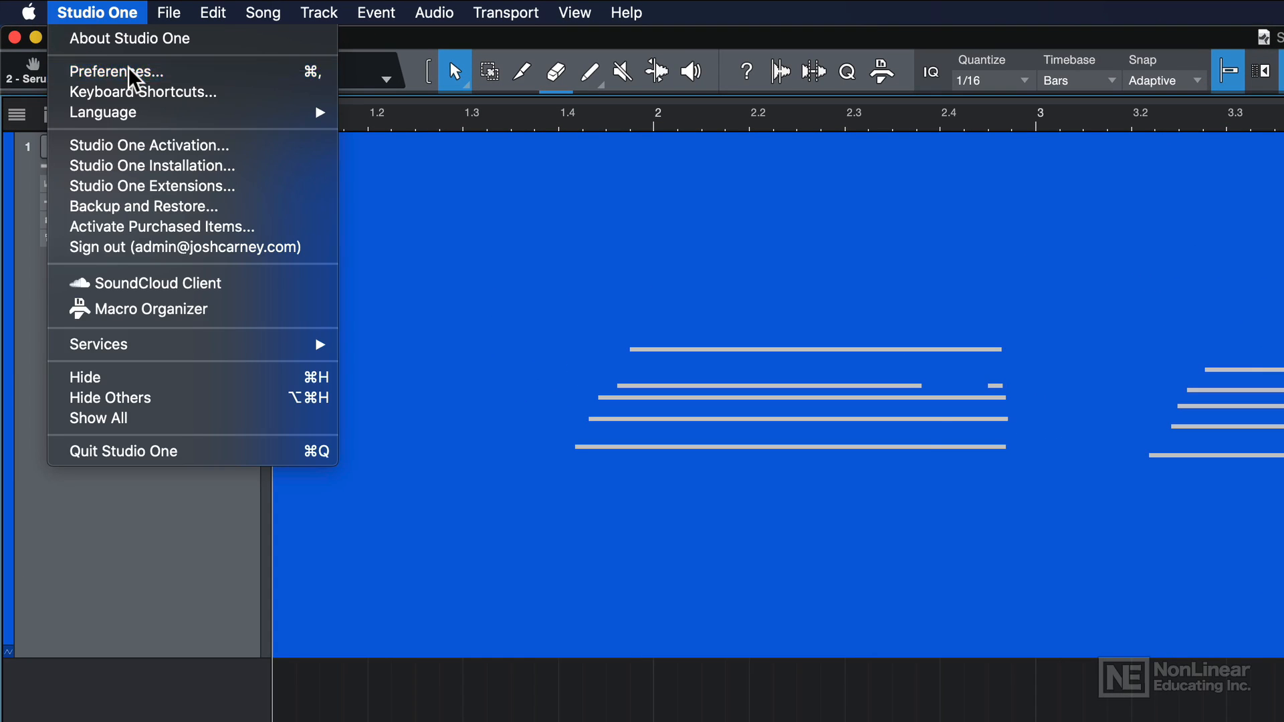
left_click(117, 72)
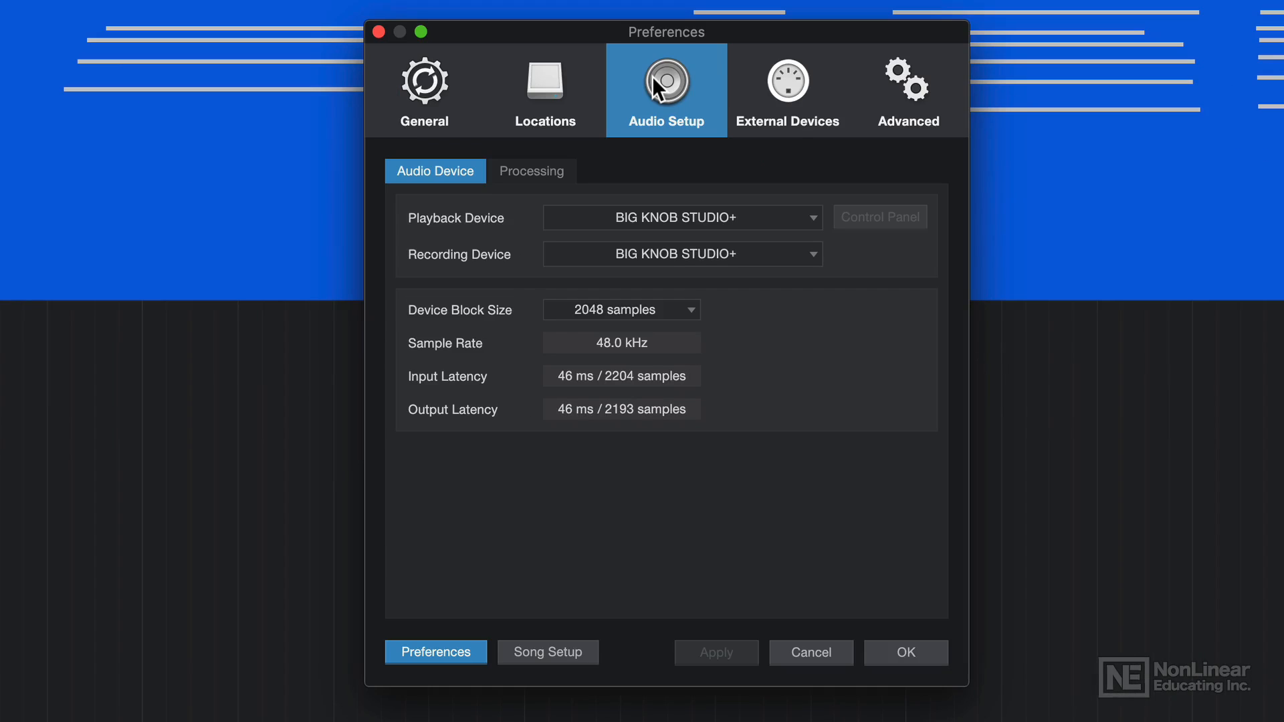
mouse_move(434, 329)
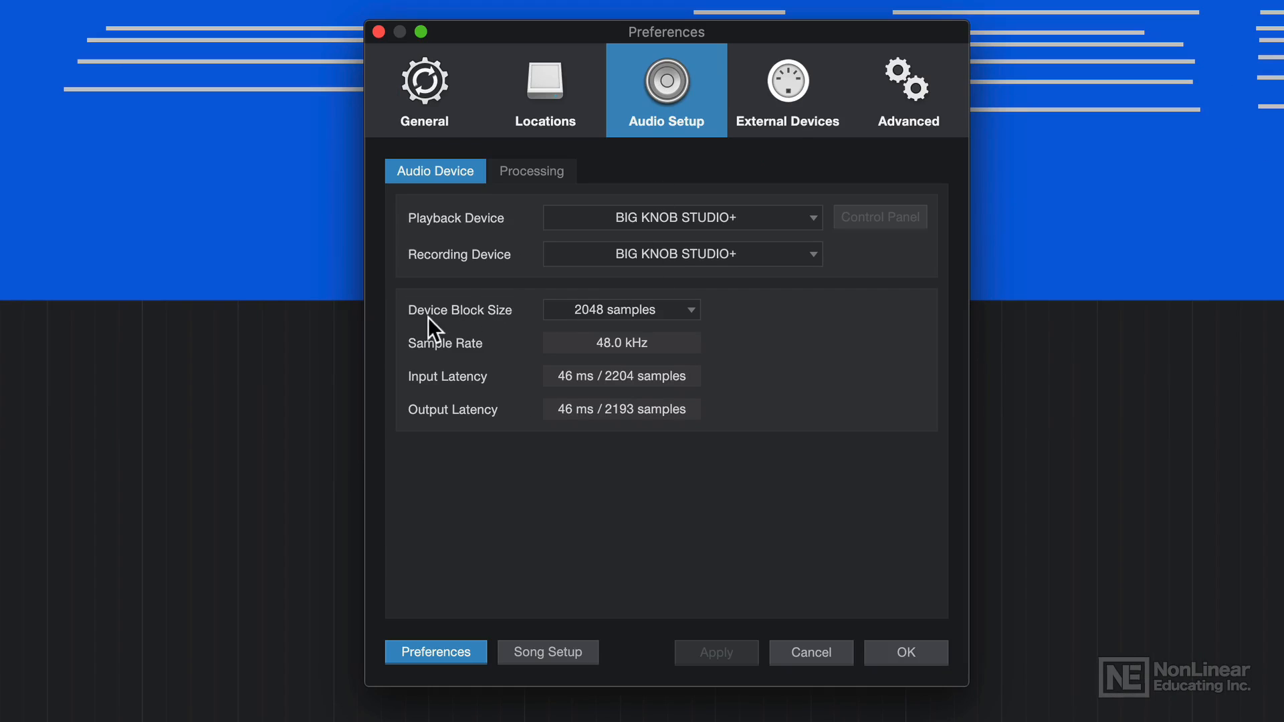
mouse_move(499, 334)
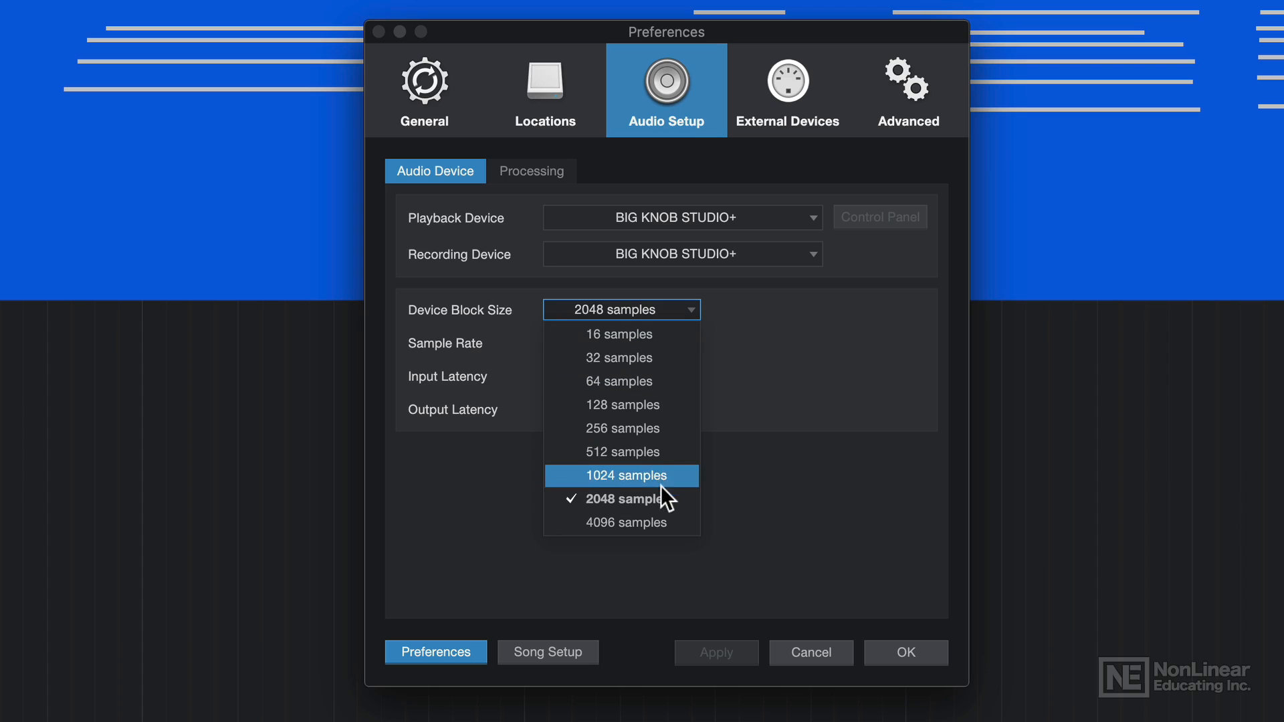
mouse_move(642, 500)
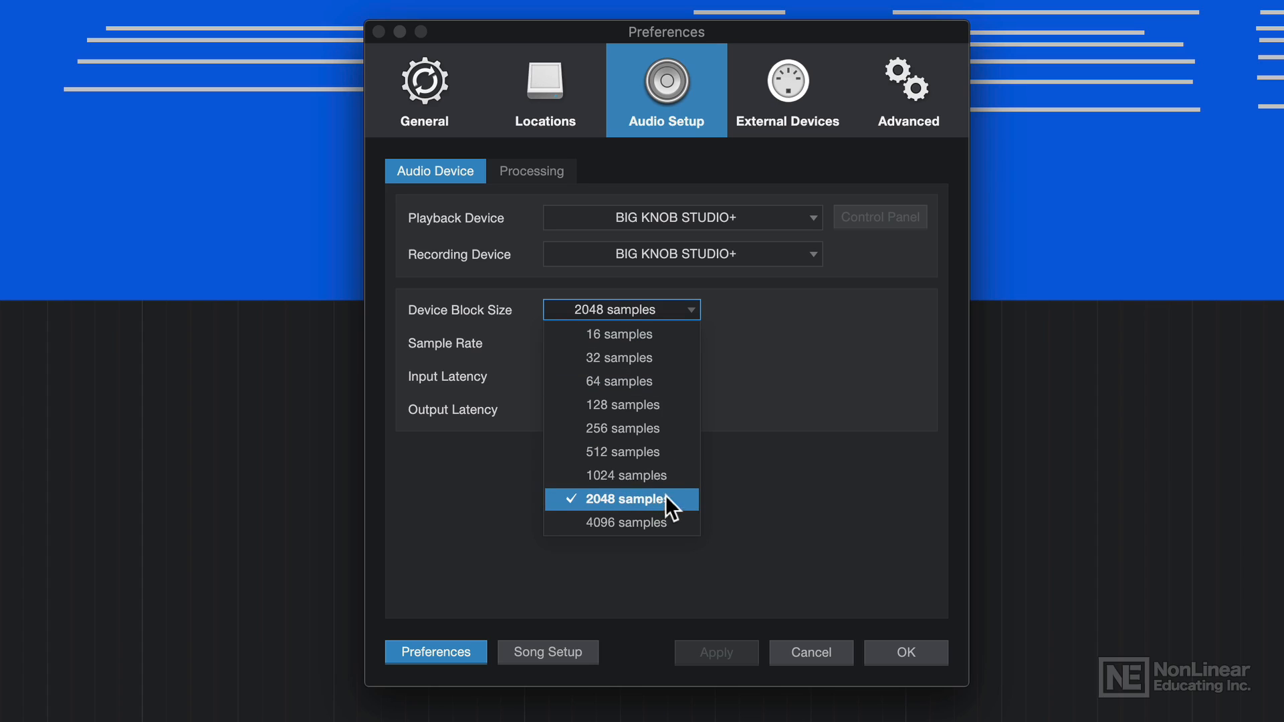
left_click(621, 499)
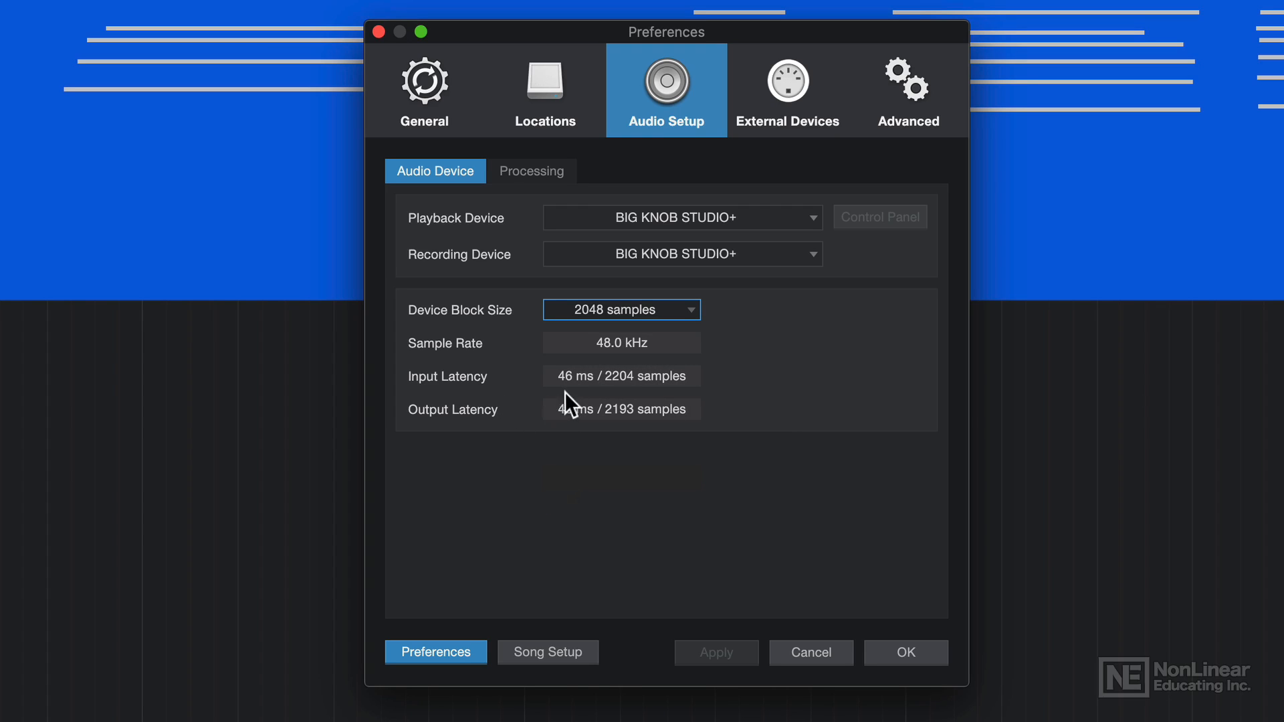
mouse_move(568, 432)
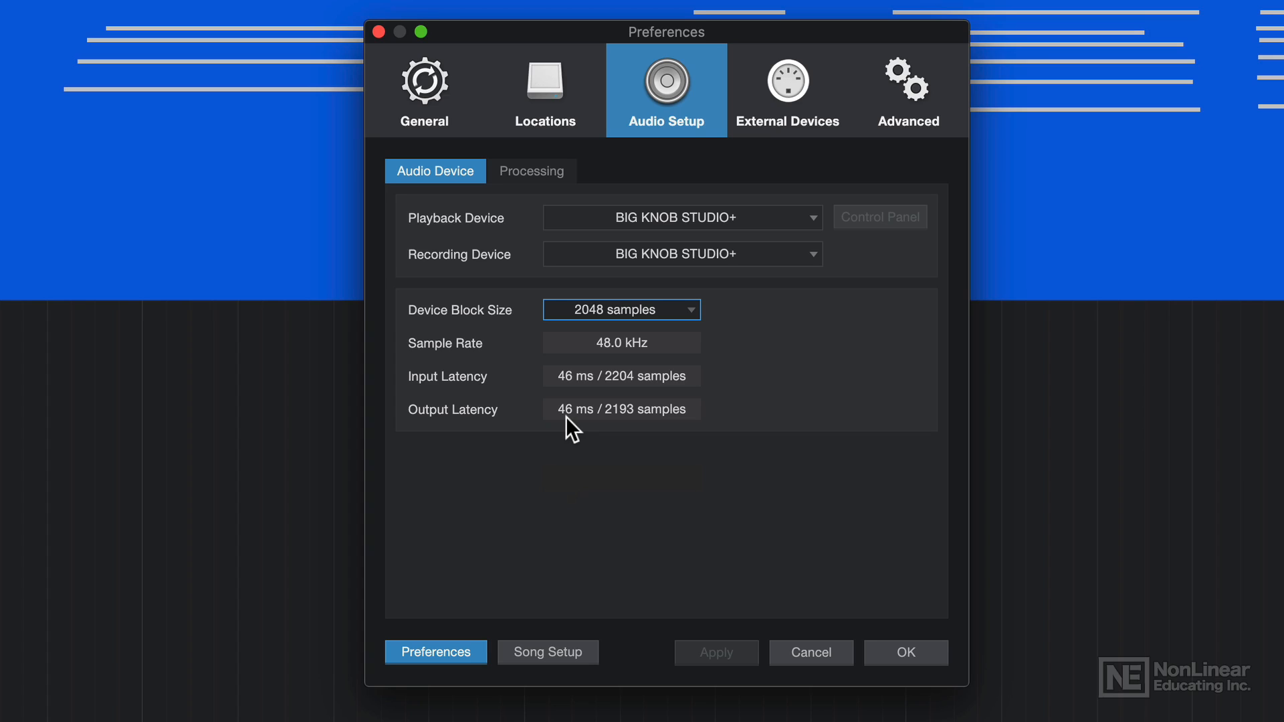
mouse_move(637, 325)
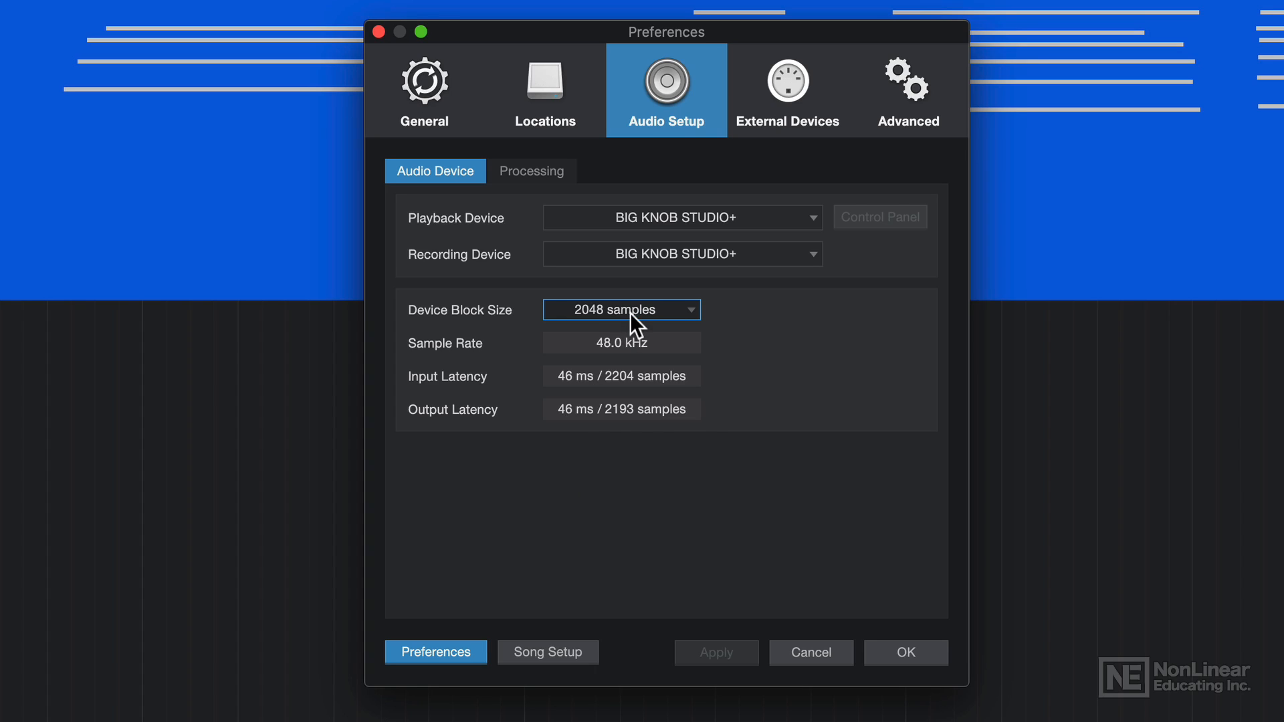
Change Device Block Size to 32 samples, cutting latency to about 3.9 ms.
left_click(620, 309)
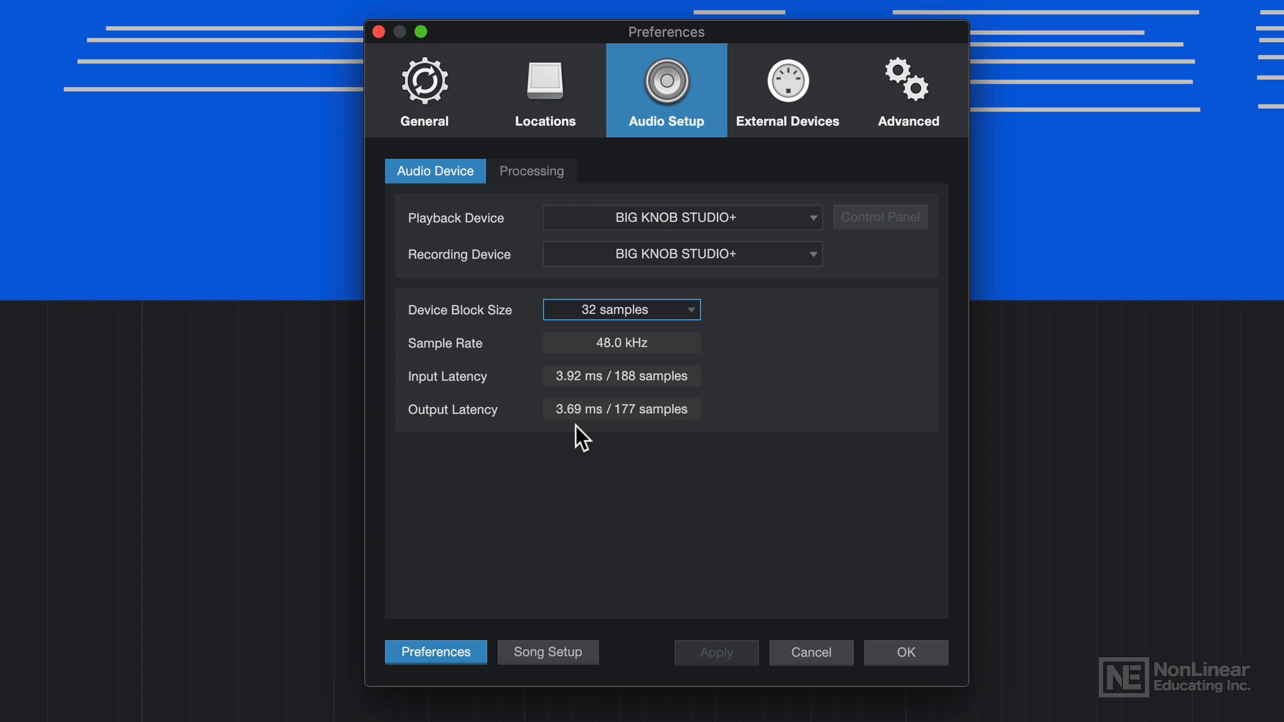
left_click(621, 309)
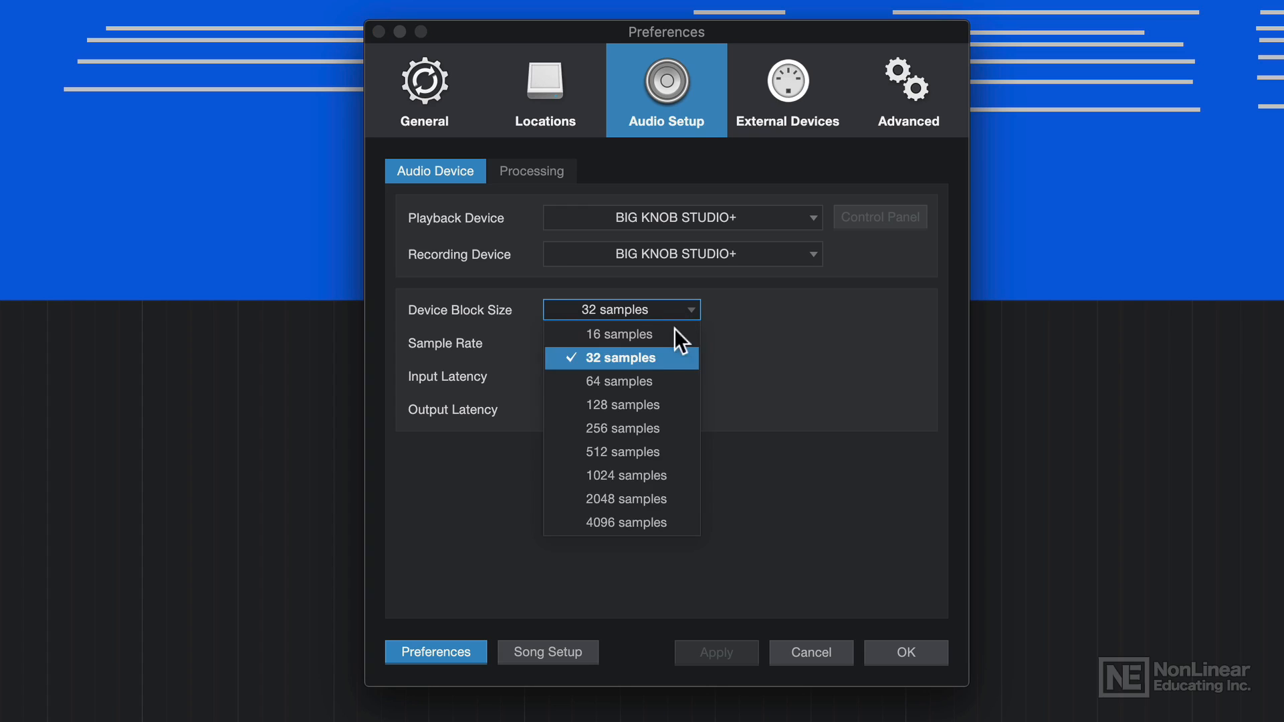
mouse_move(685, 374)
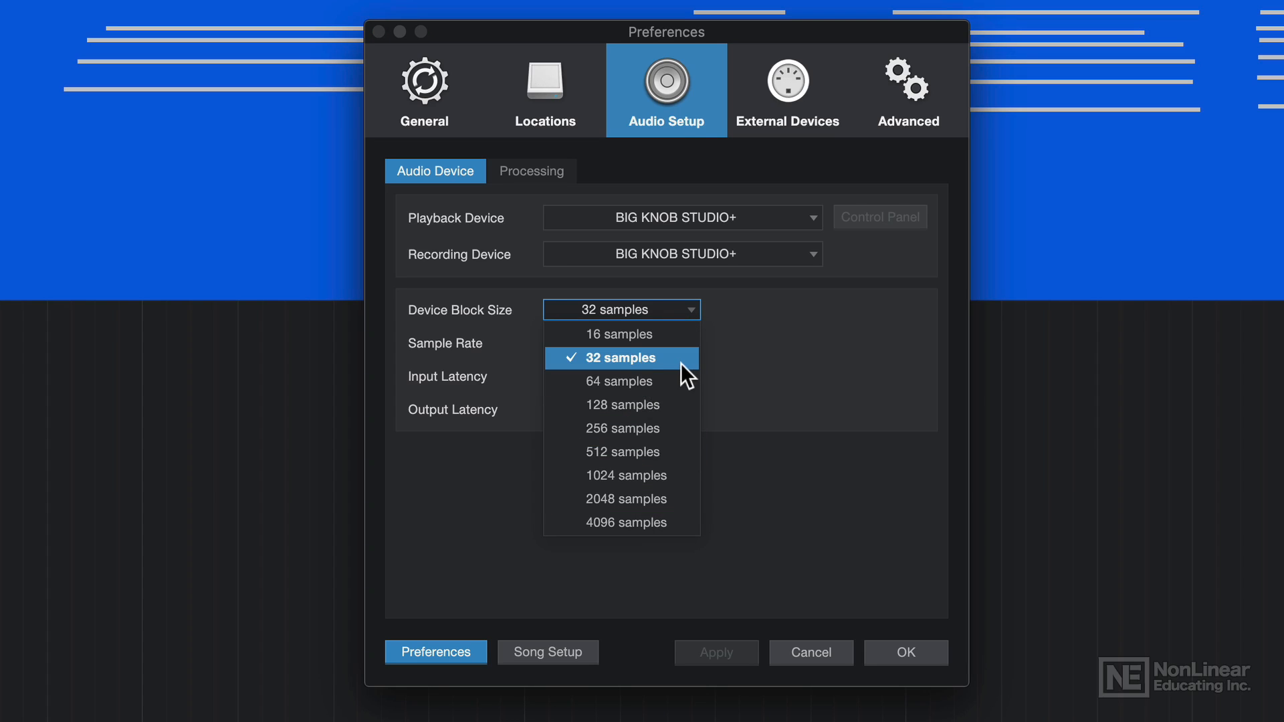
mouse_move(640, 500)
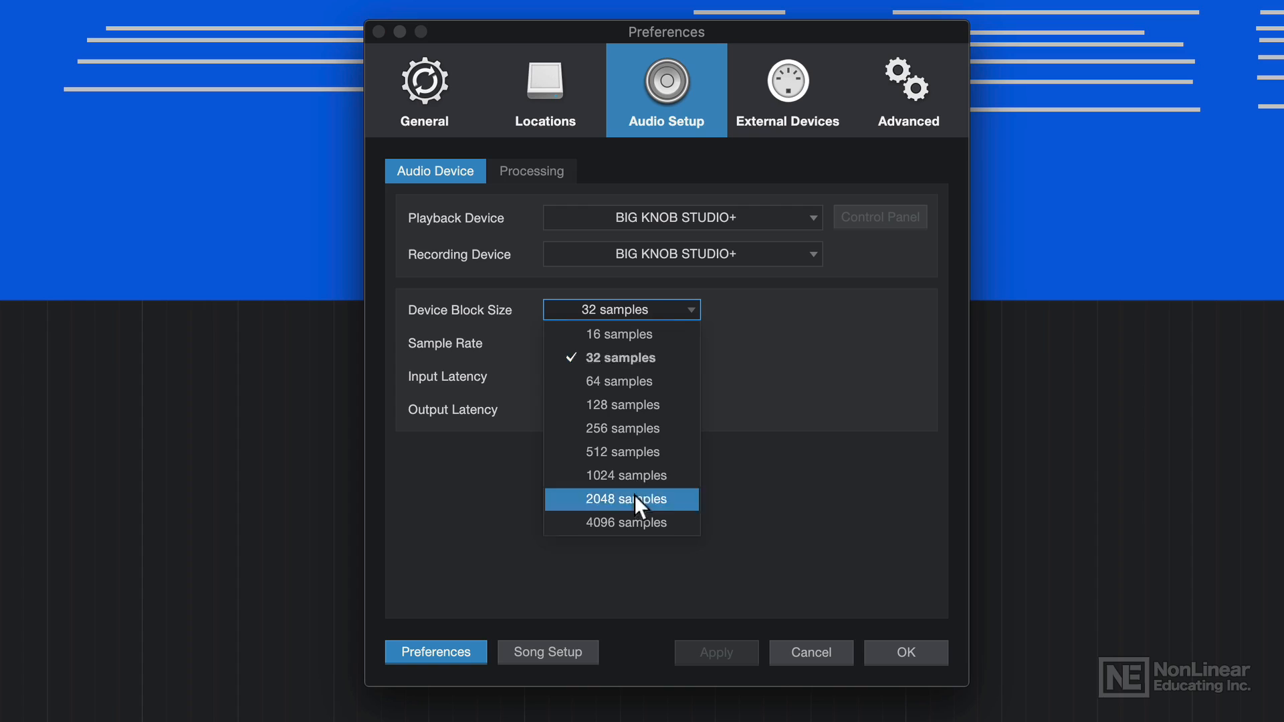
left_click(621, 499)
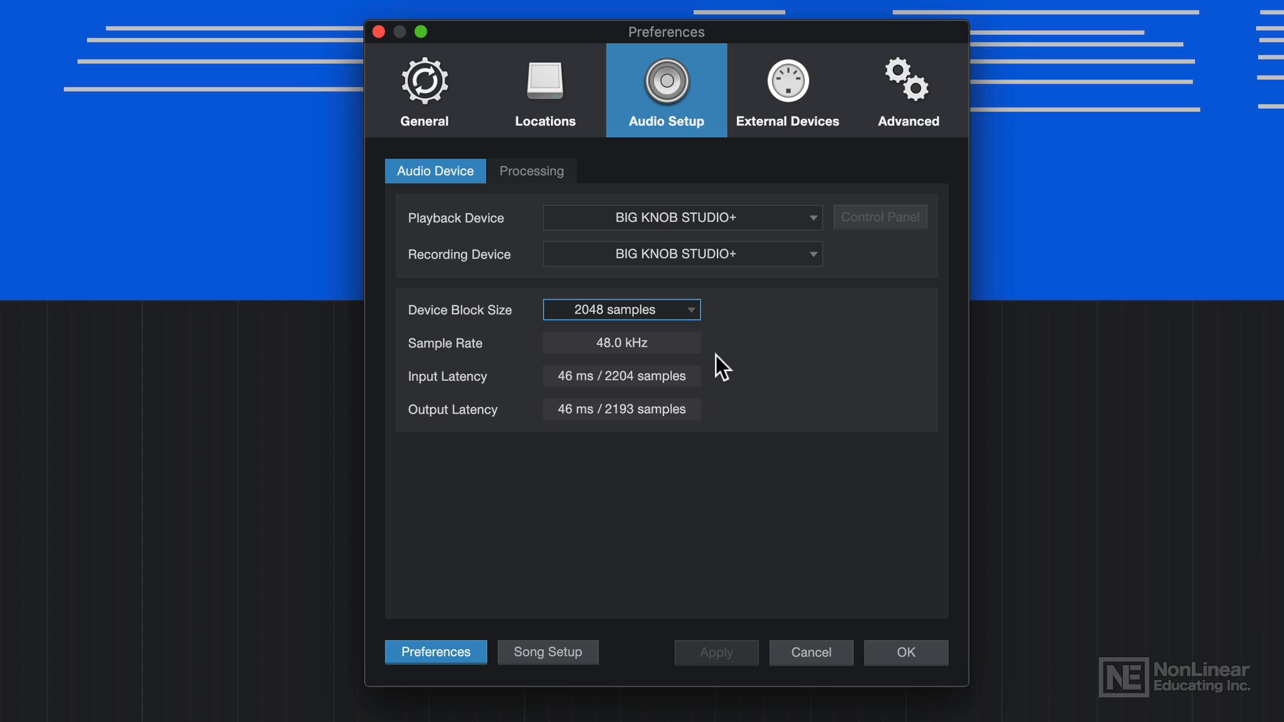
mouse_move(602, 422)
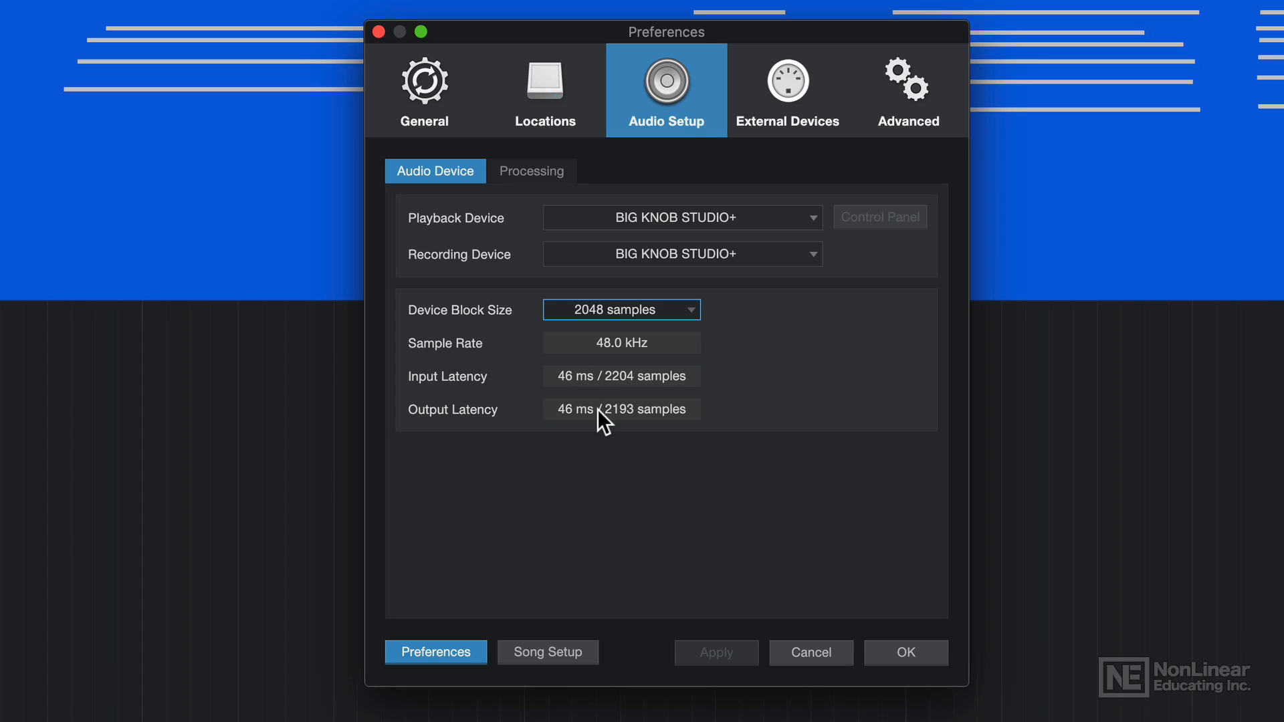
mouse_move(594, 416)
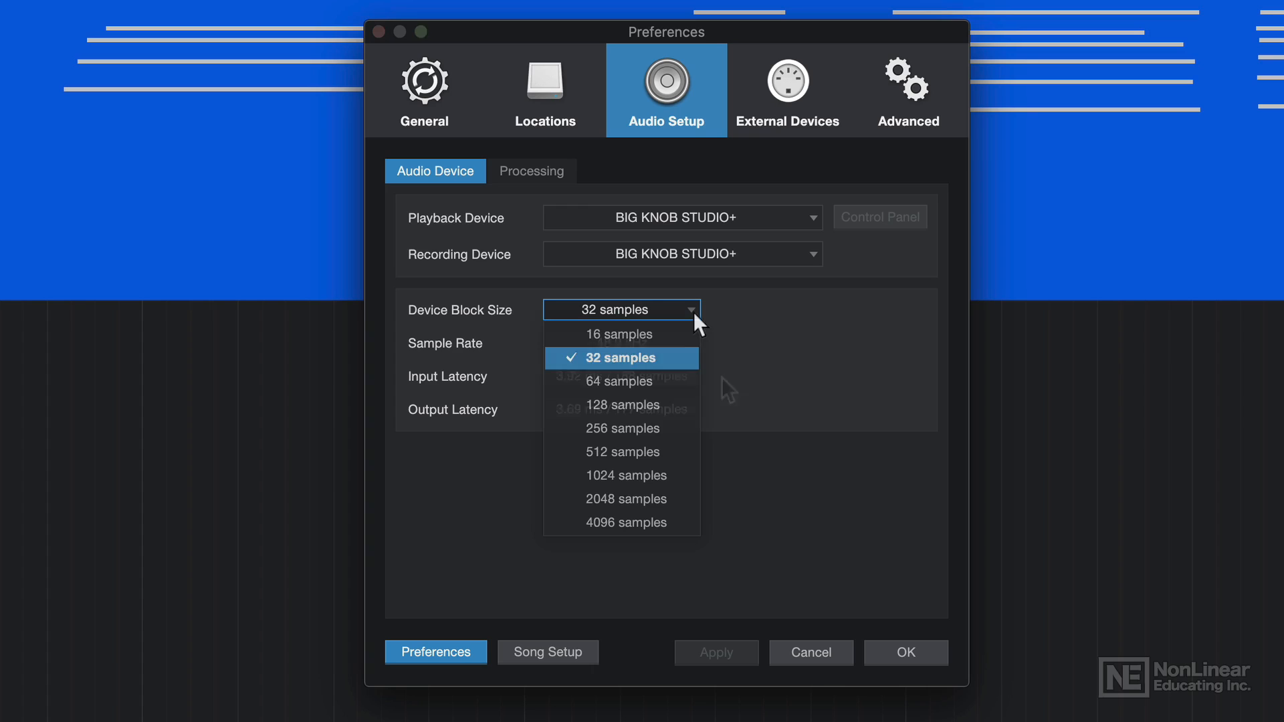
mouse_move(655, 500)
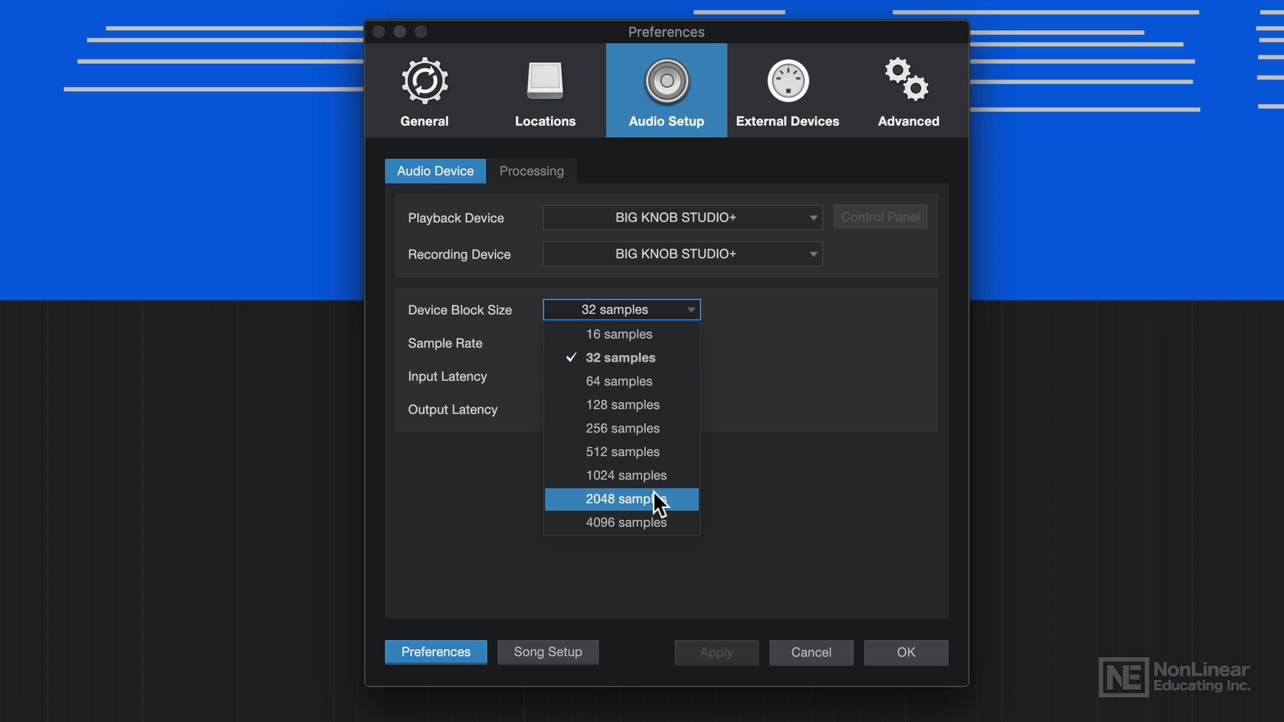
mouse_move(667, 507)
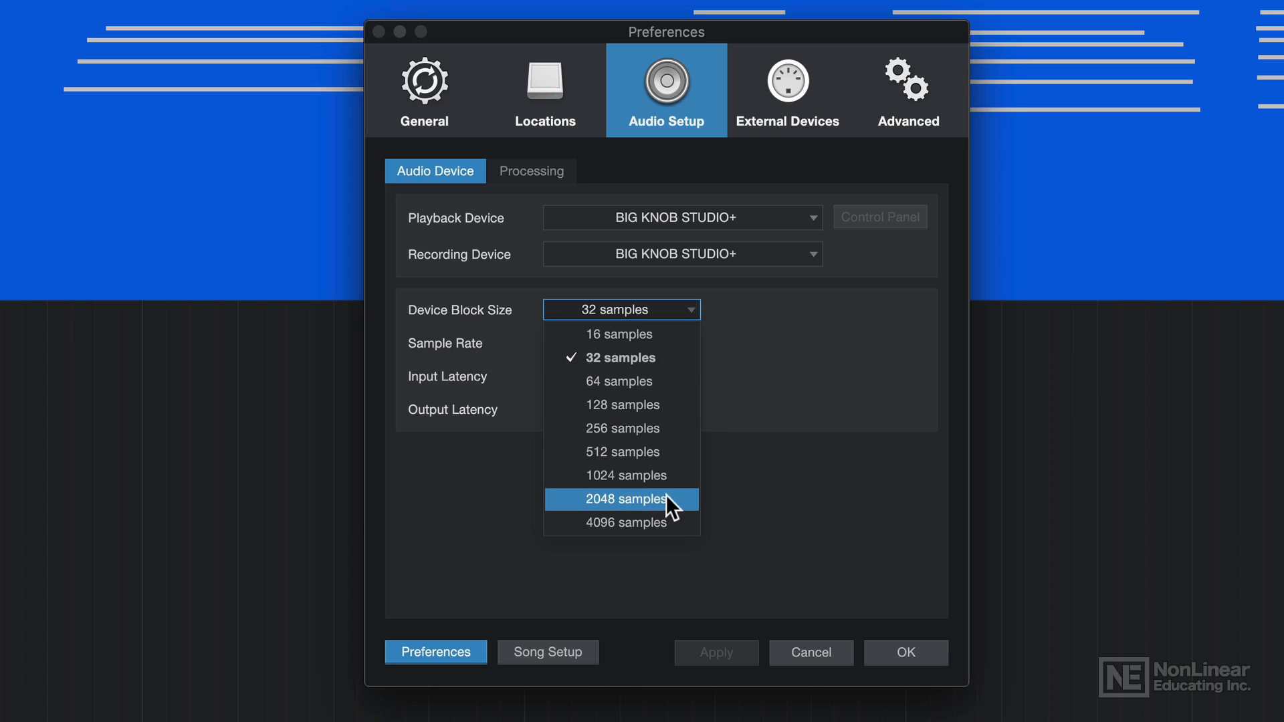
mouse_move(683, 511)
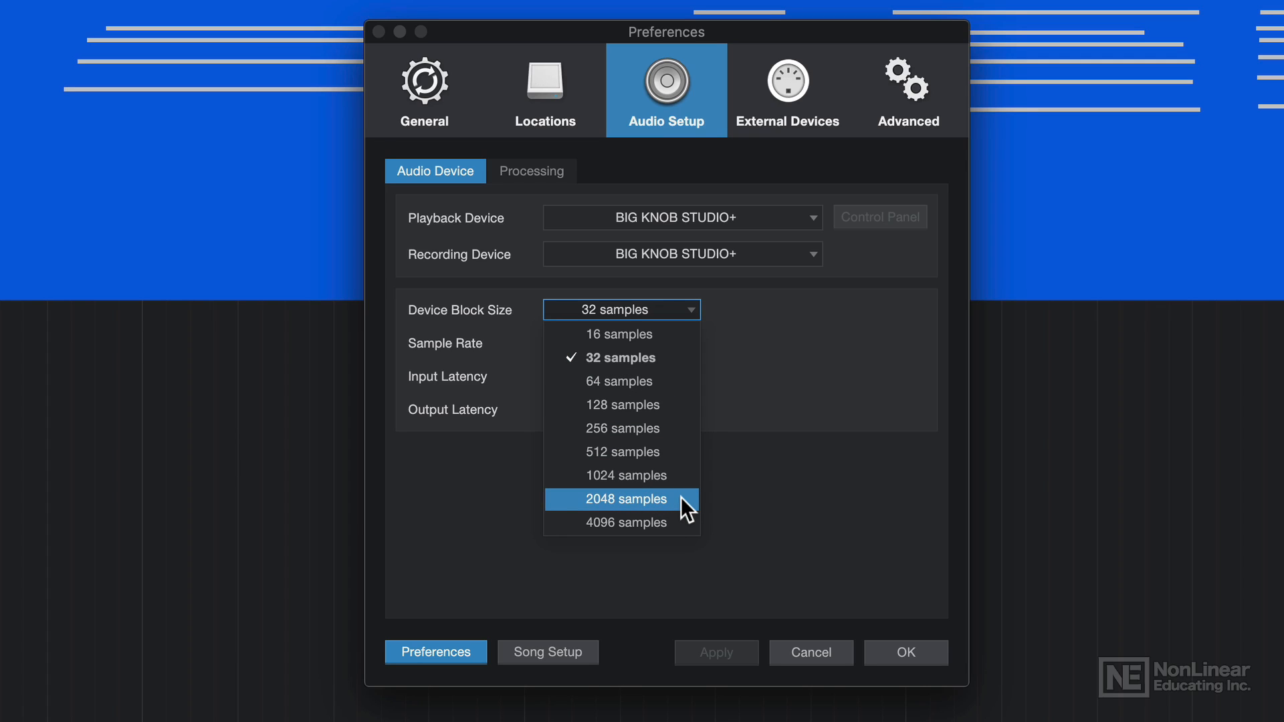
mouse_move(673, 372)
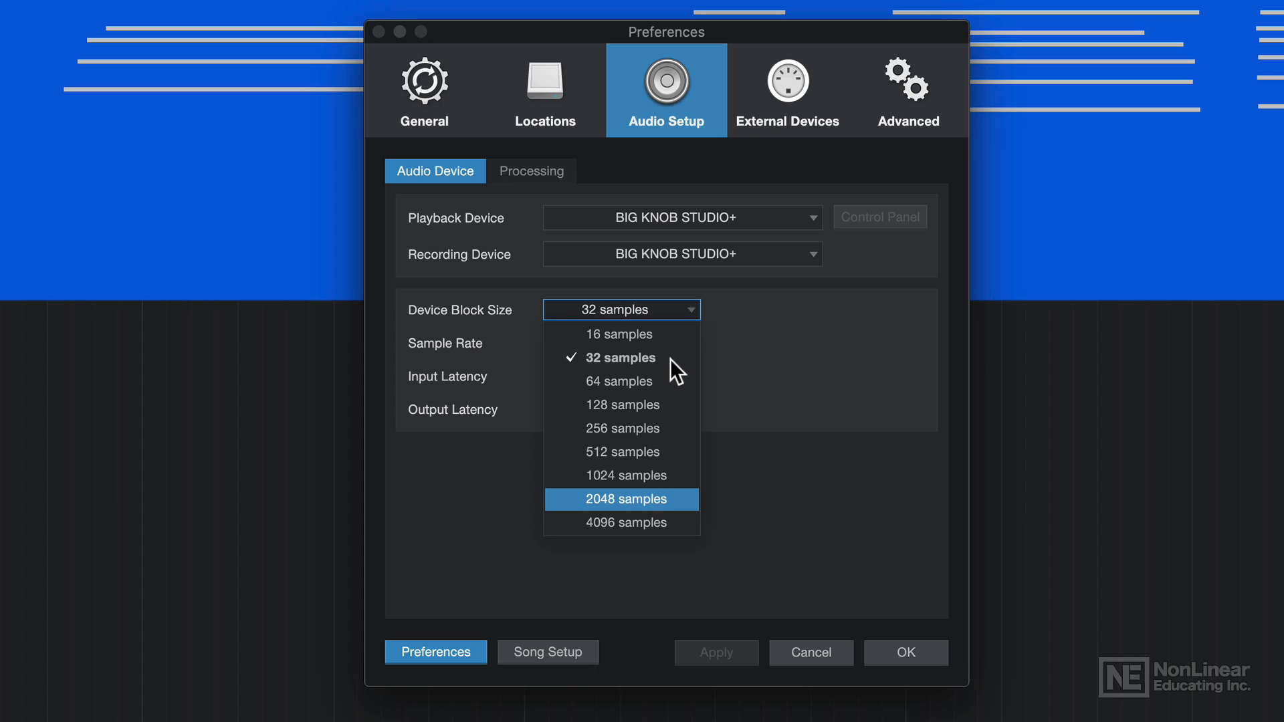
Compare block size choices, leave Device Block Size at 32 samples, and confirm with OK.
left_click(621, 357)
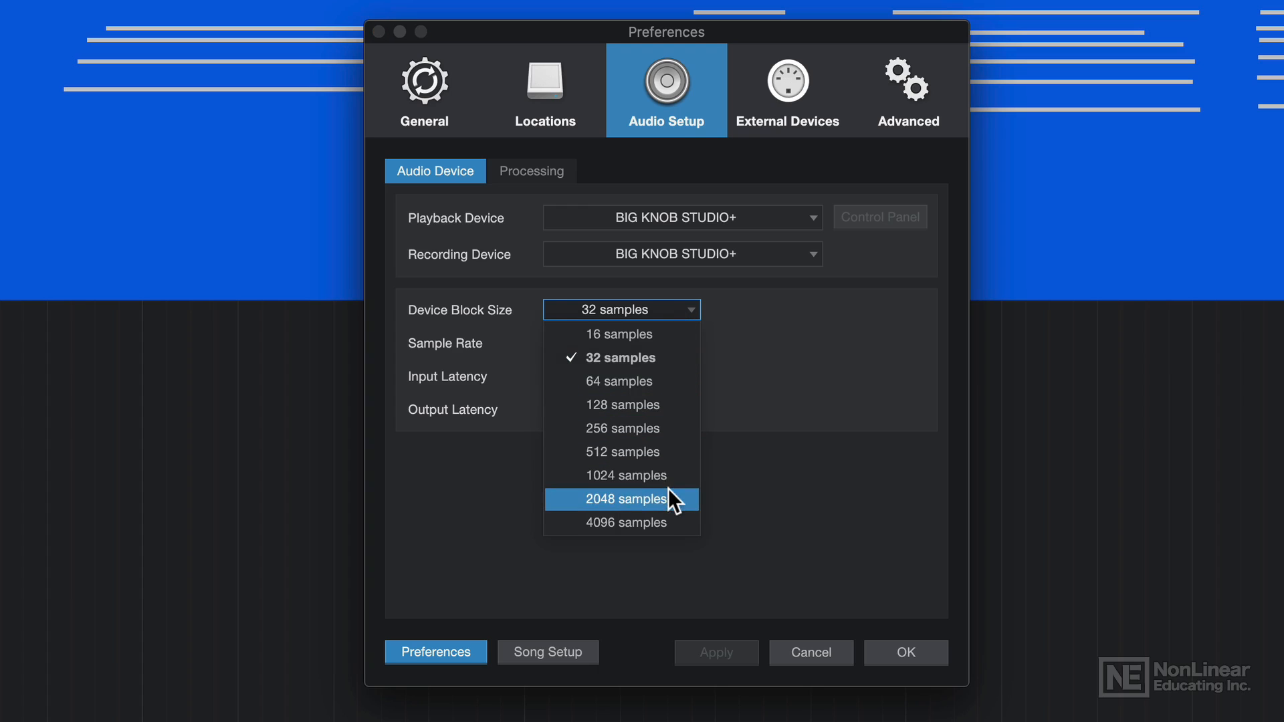
left_click(621, 499)
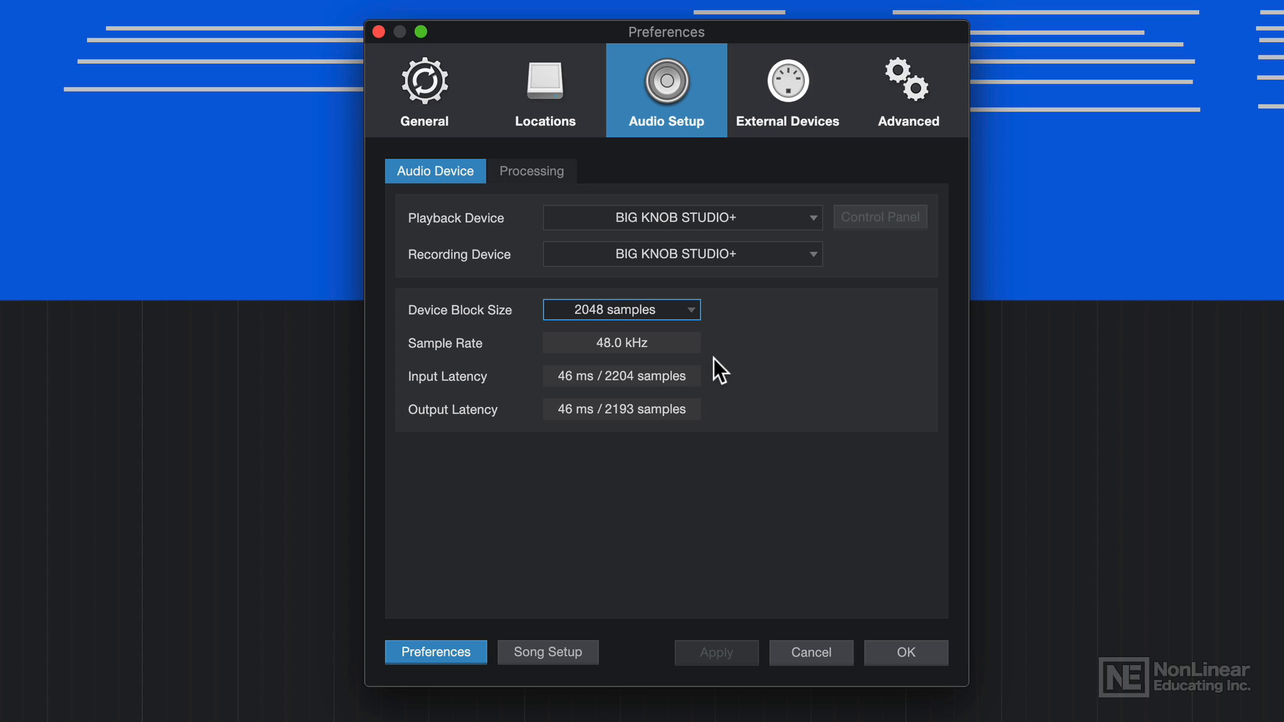
left_click(621, 310)
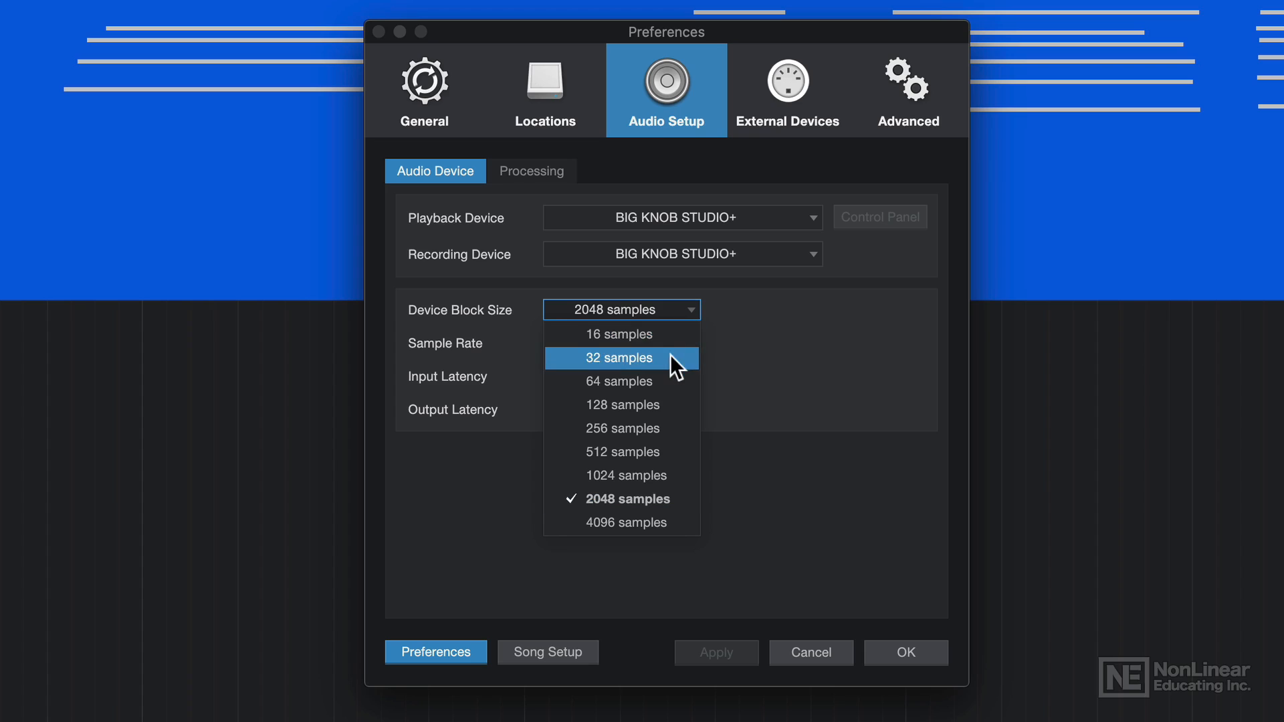
mouse_move(663, 364)
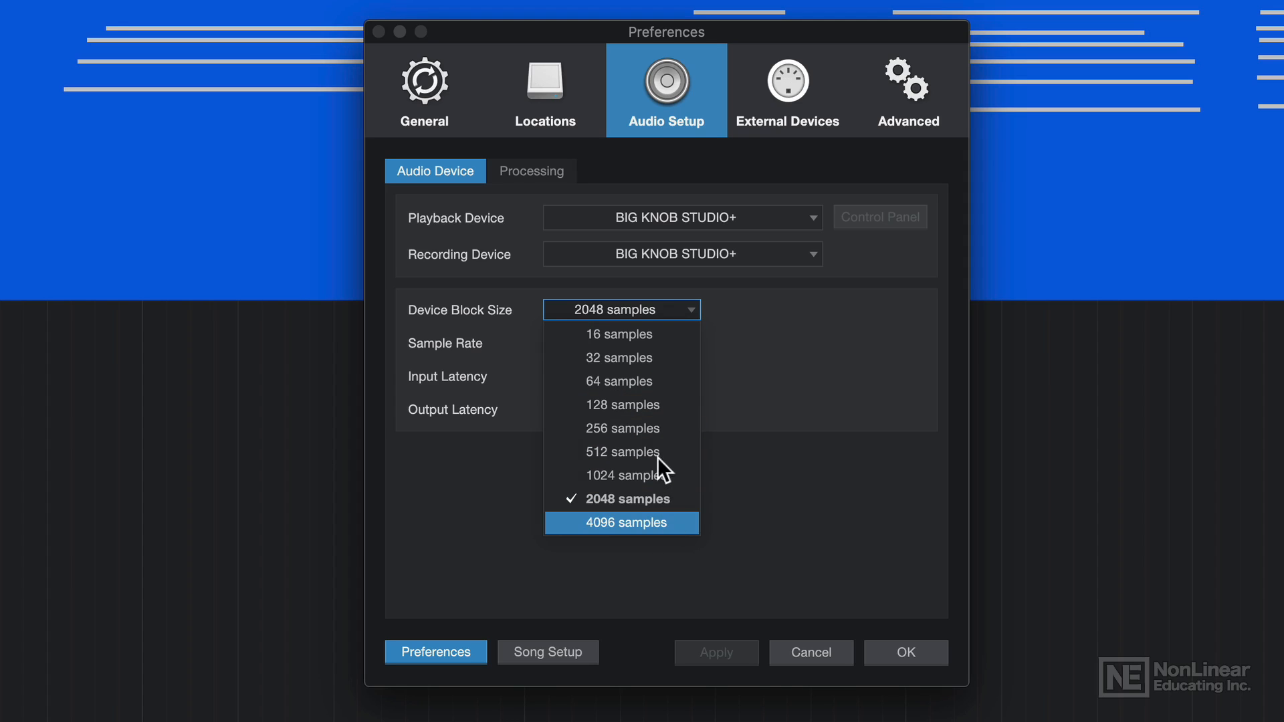
left_click(622, 498)
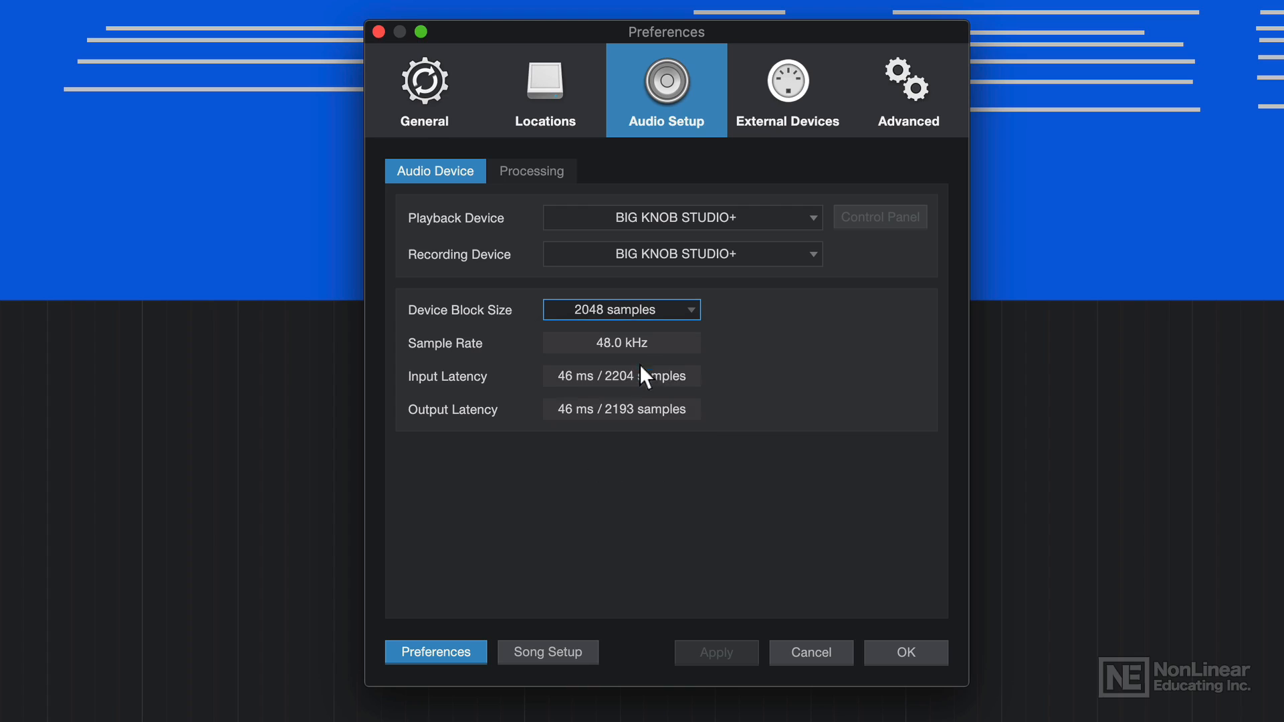
left_click(621, 310)
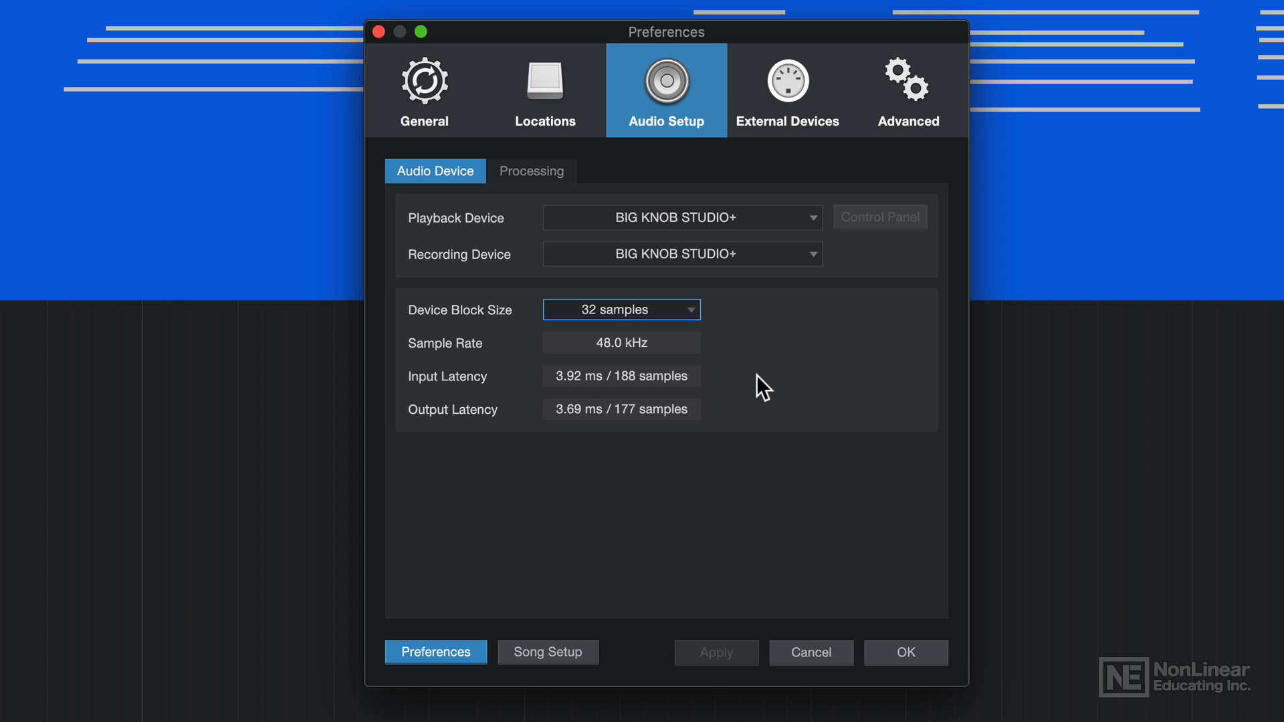
left_click(904, 653)
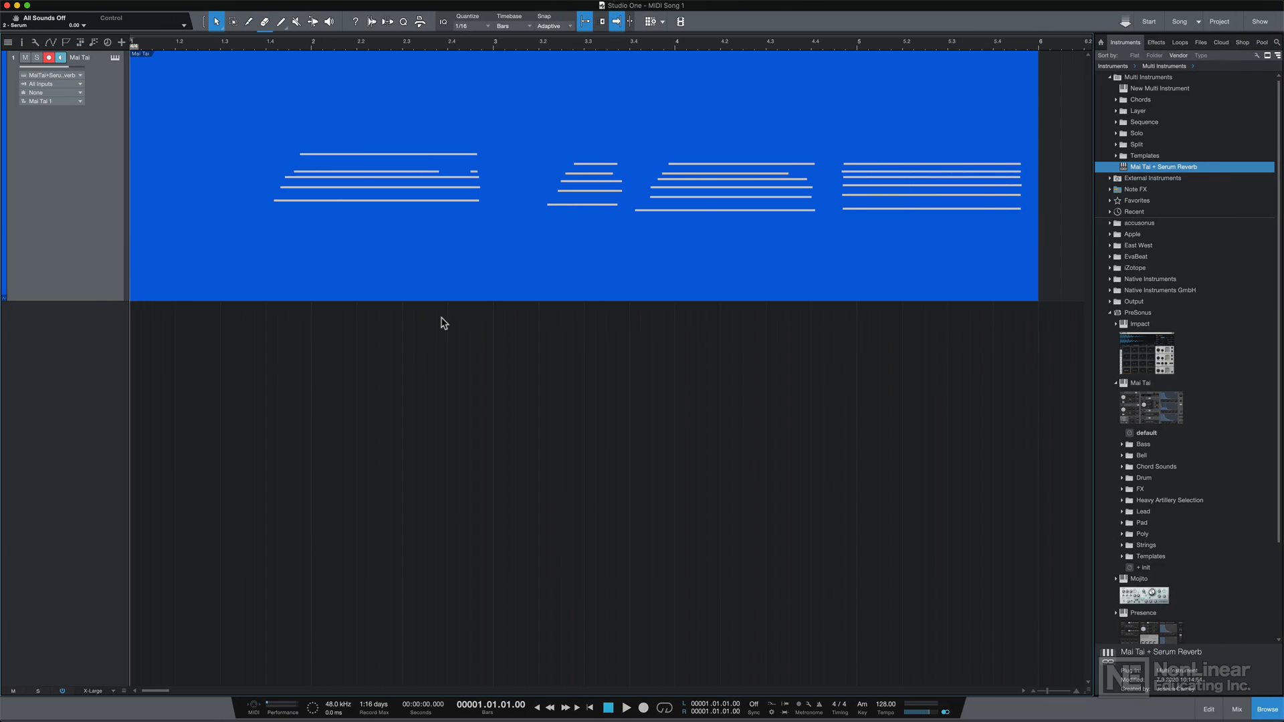
mouse_move(356, 229)
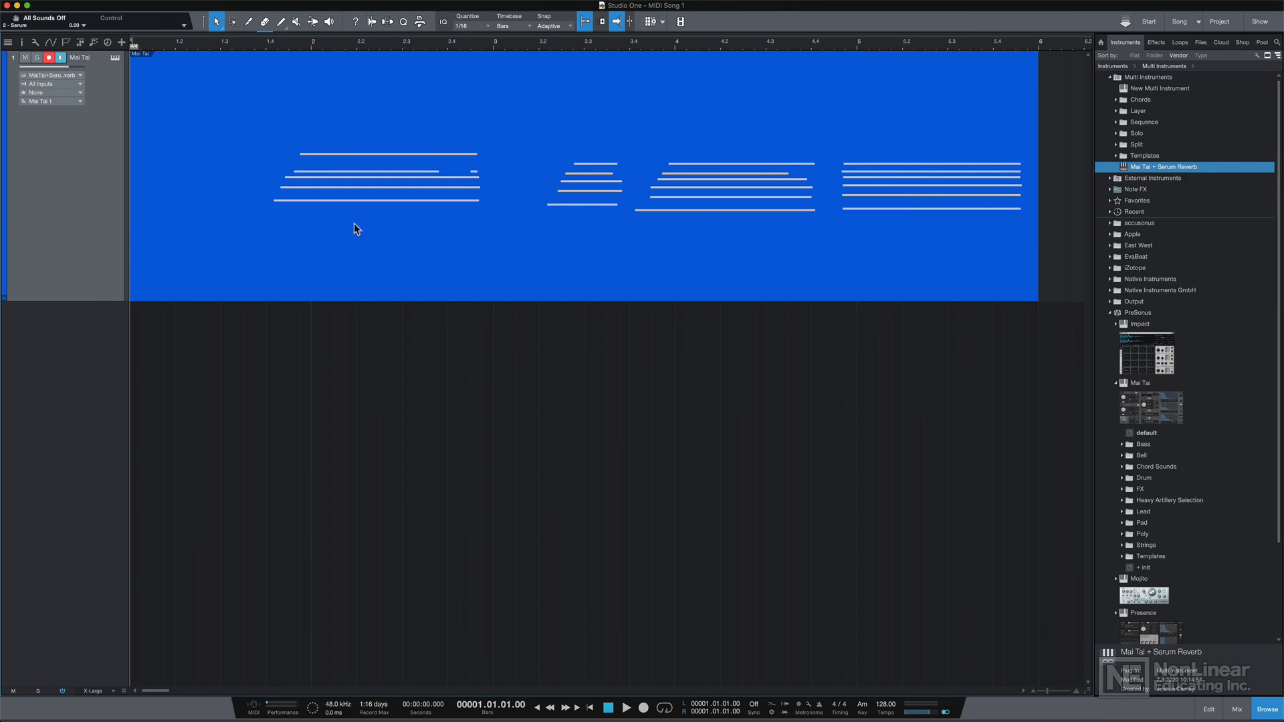
mouse_move(464, 232)
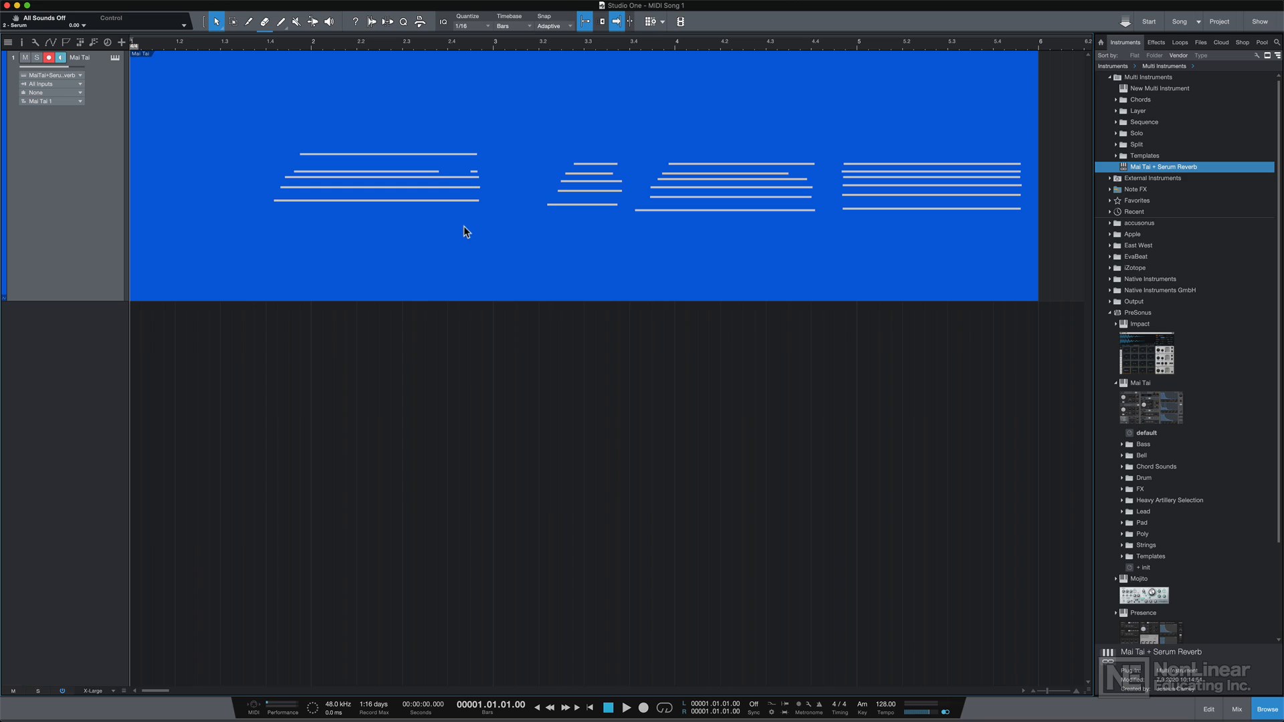
mouse_move(455, 205)
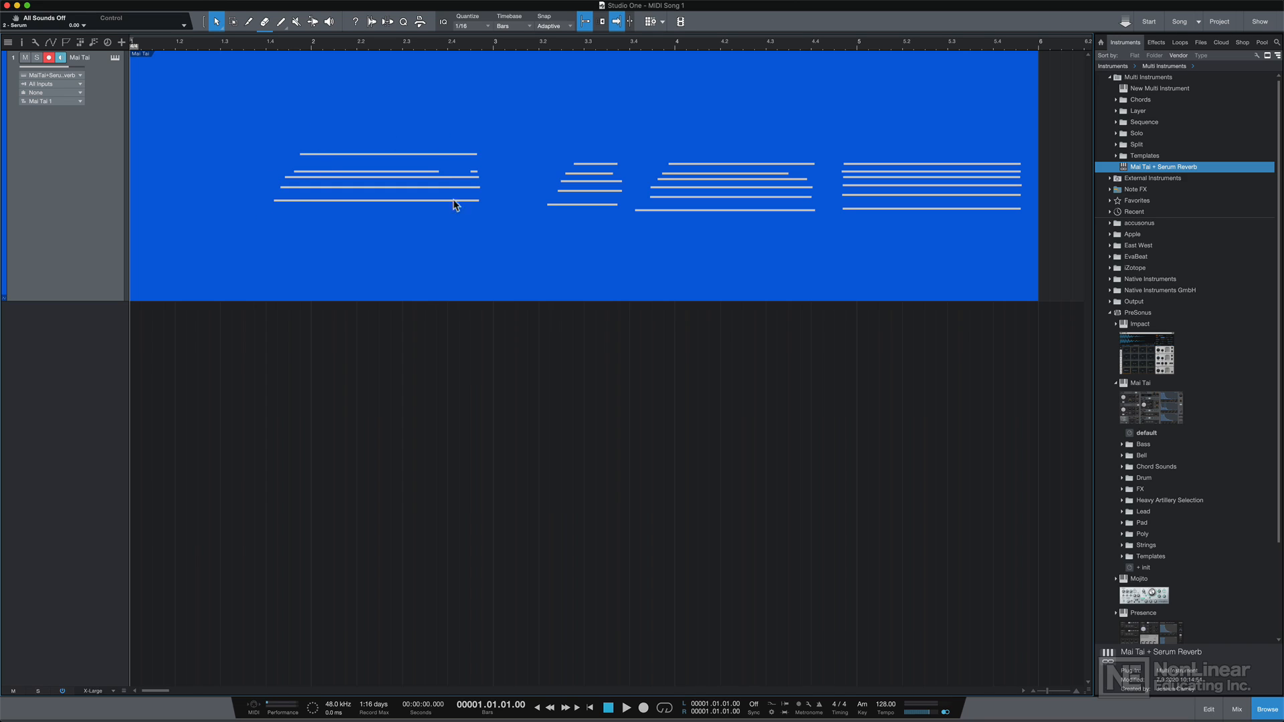
mouse_move(393, 81)
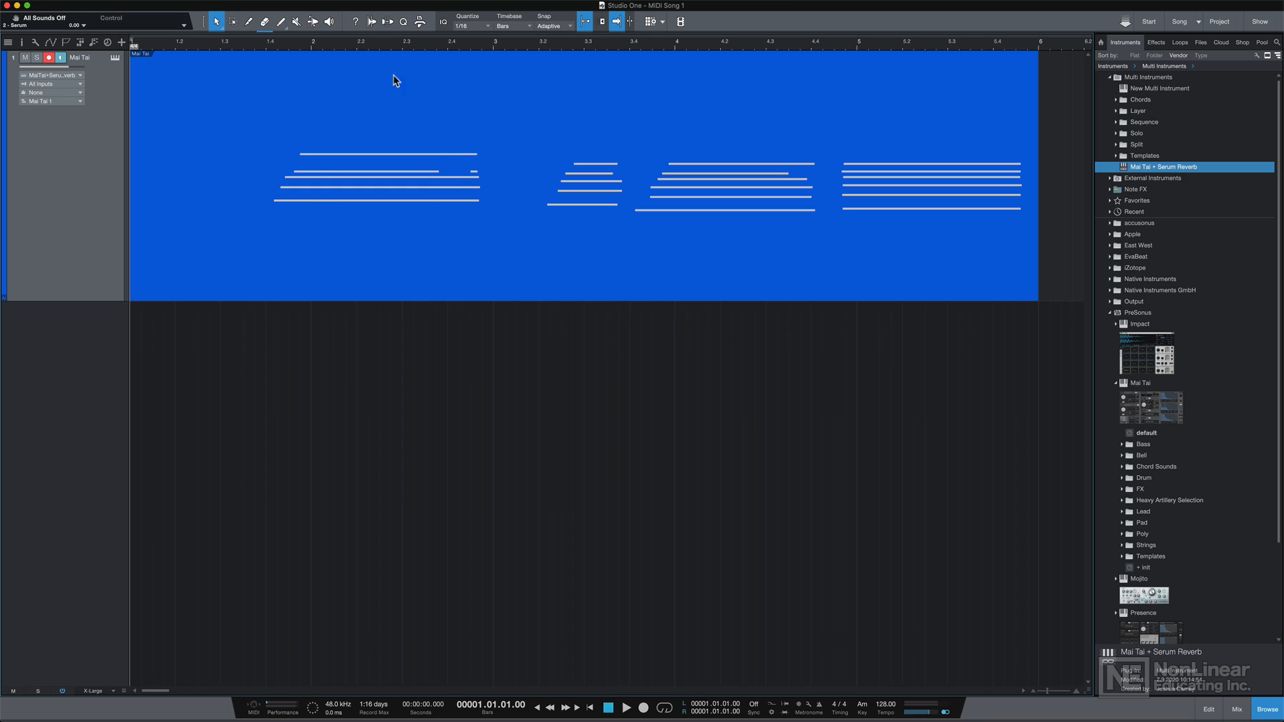
Play the Mai Tai part from near bar 2.2 inside the first chord, then stop.
left_click(369, 51)
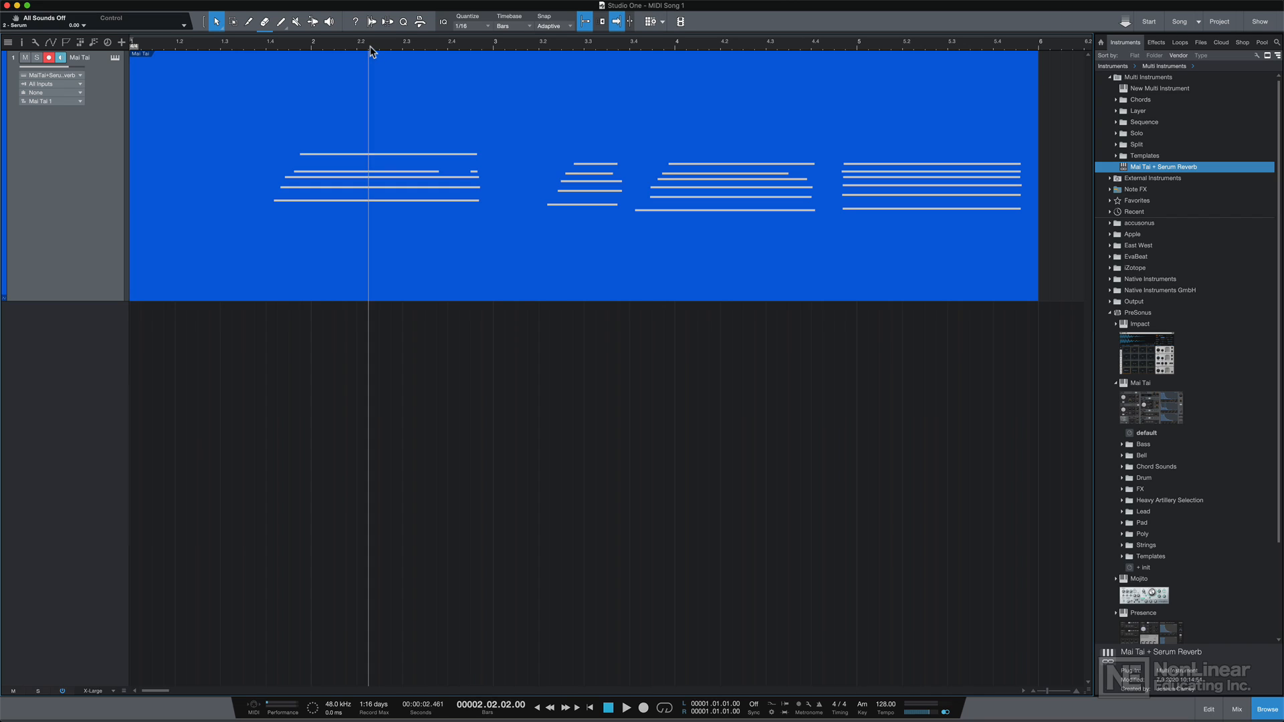
mouse_move(324, 155)
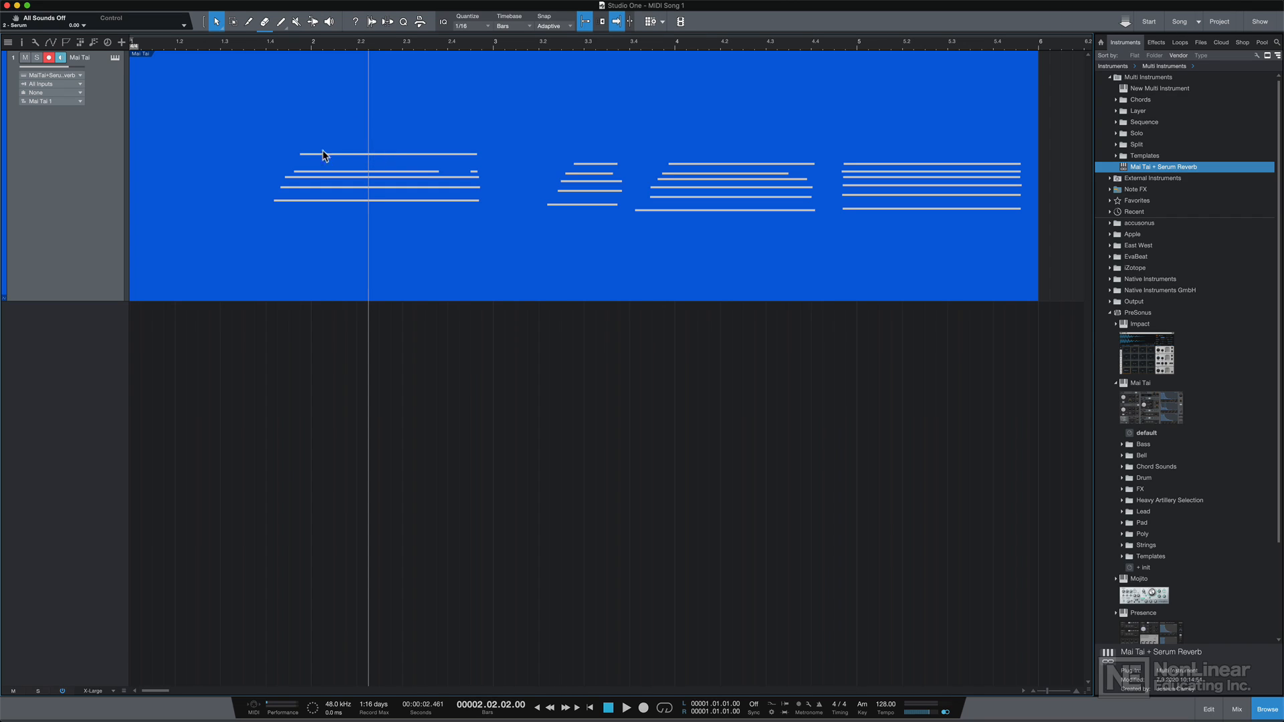
mouse_move(328, 147)
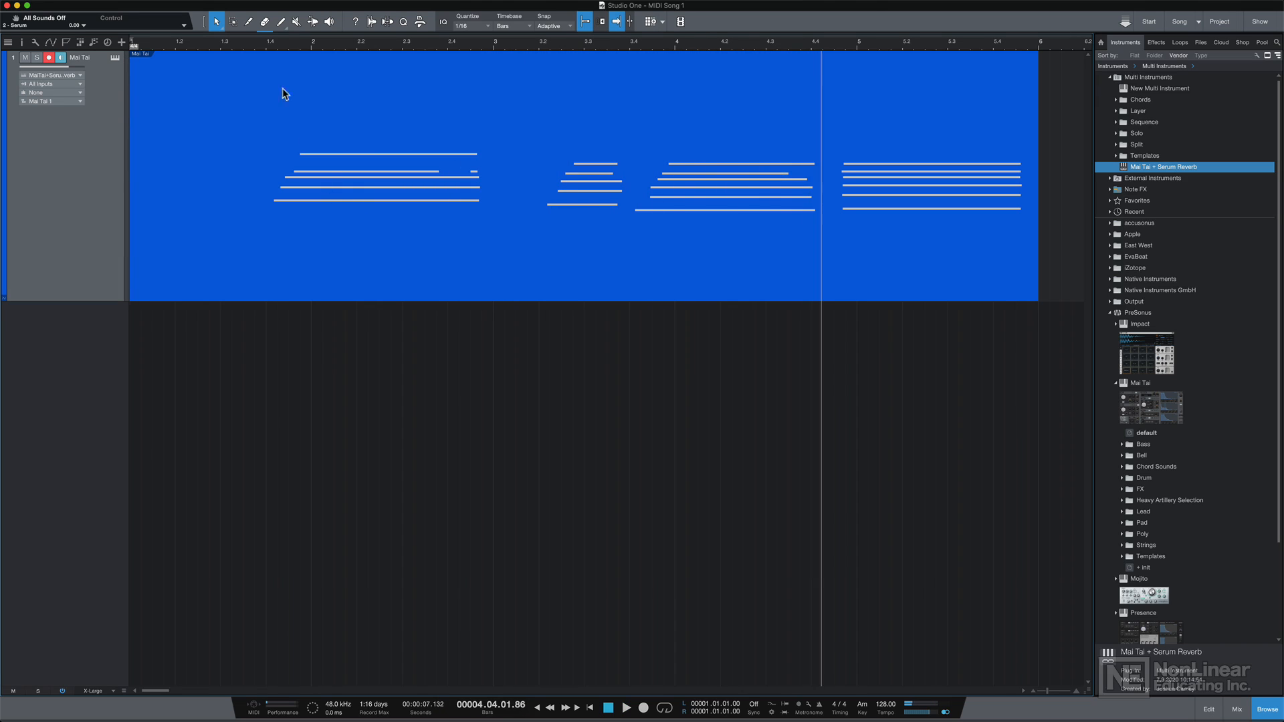
left_click(241, 41)
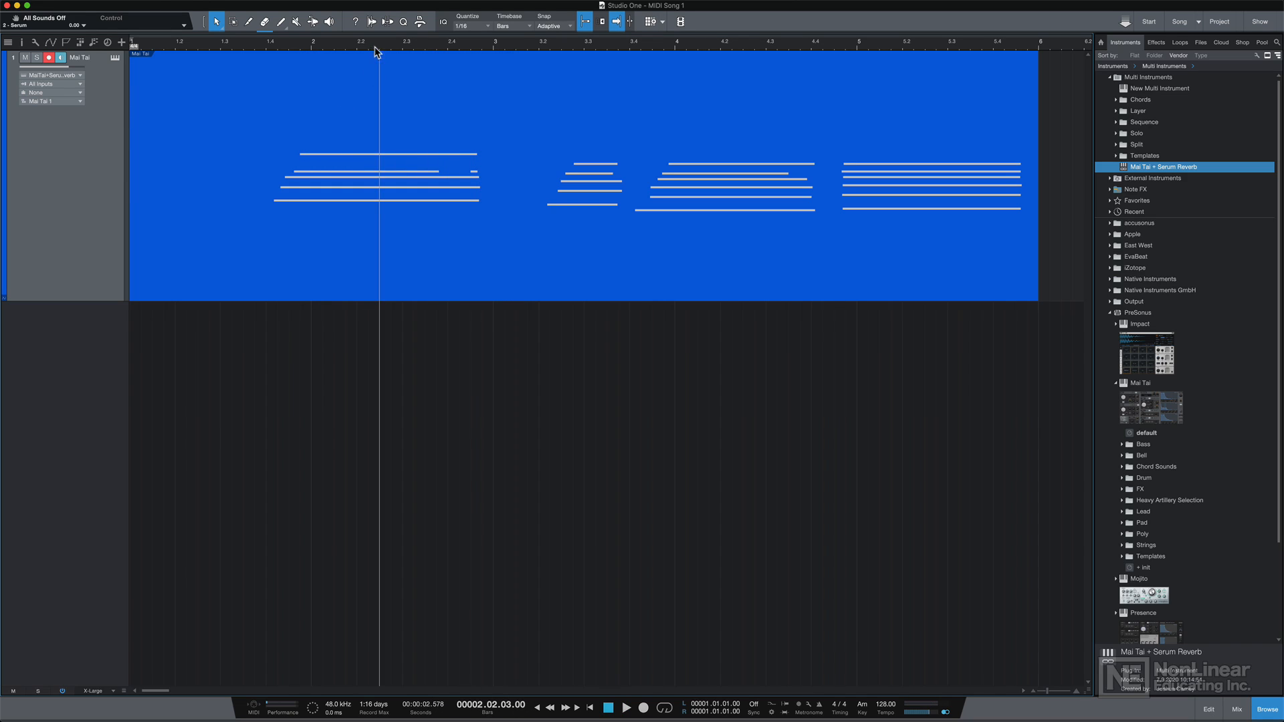
mouse_move(313, 161)
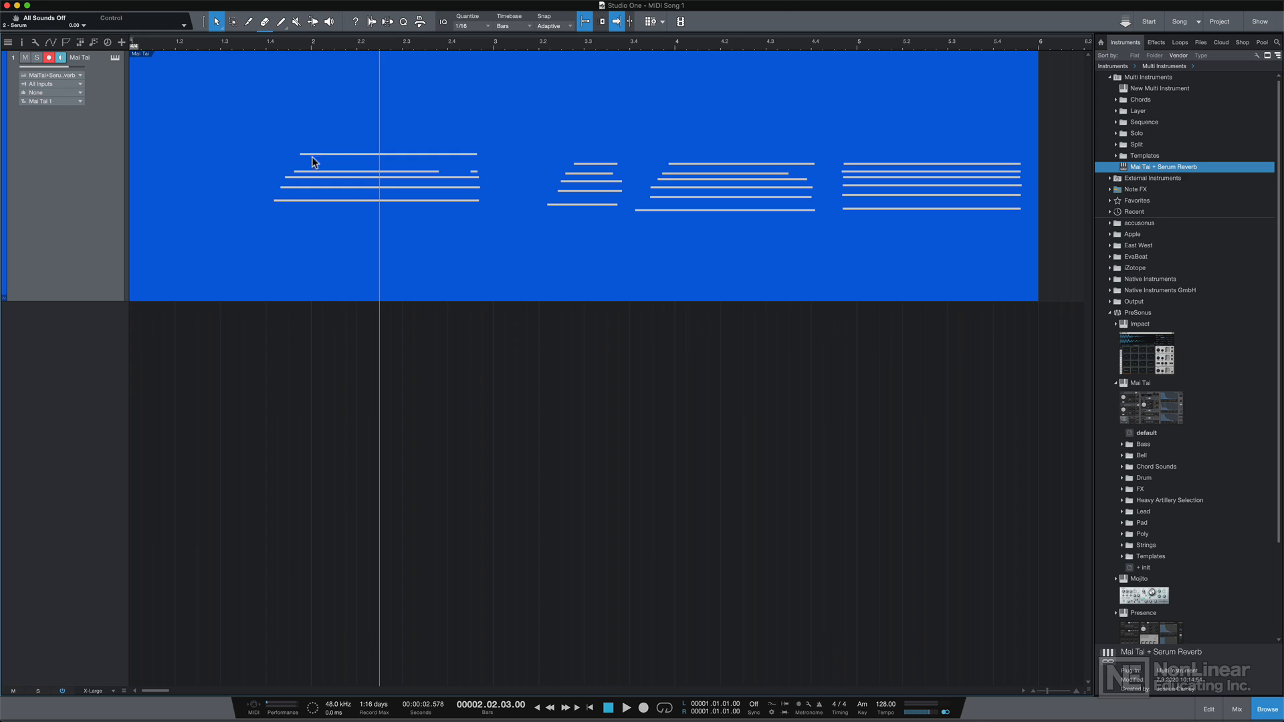
mouse_move(783, 138)
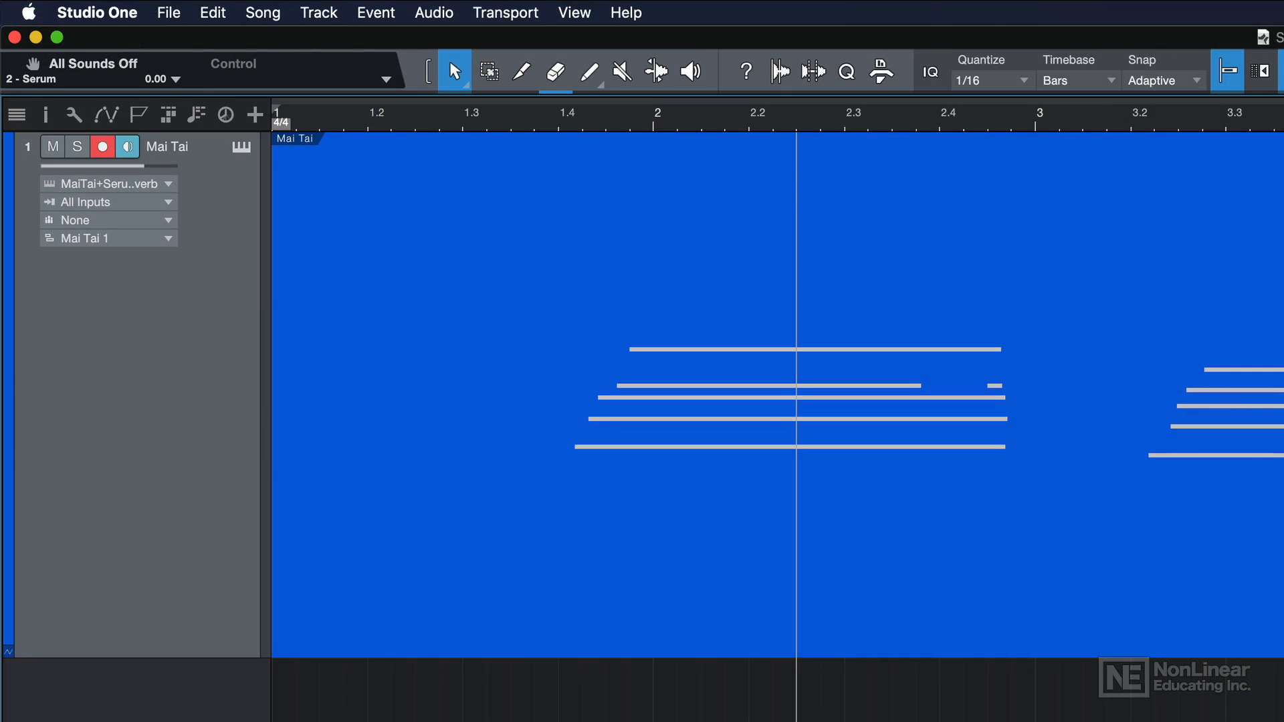
mouse_move(587, 252)
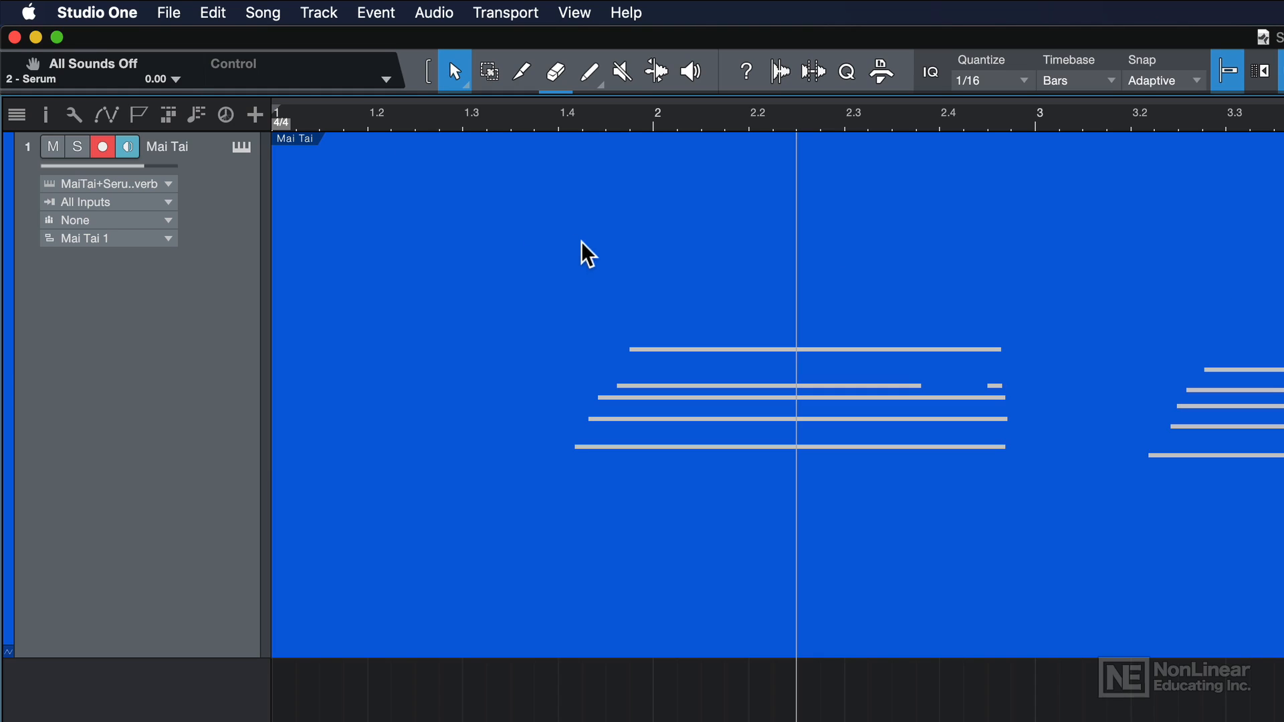
Enable Chase long notes under Preferences > Advanced > MIDI.
left_click(96, 12)
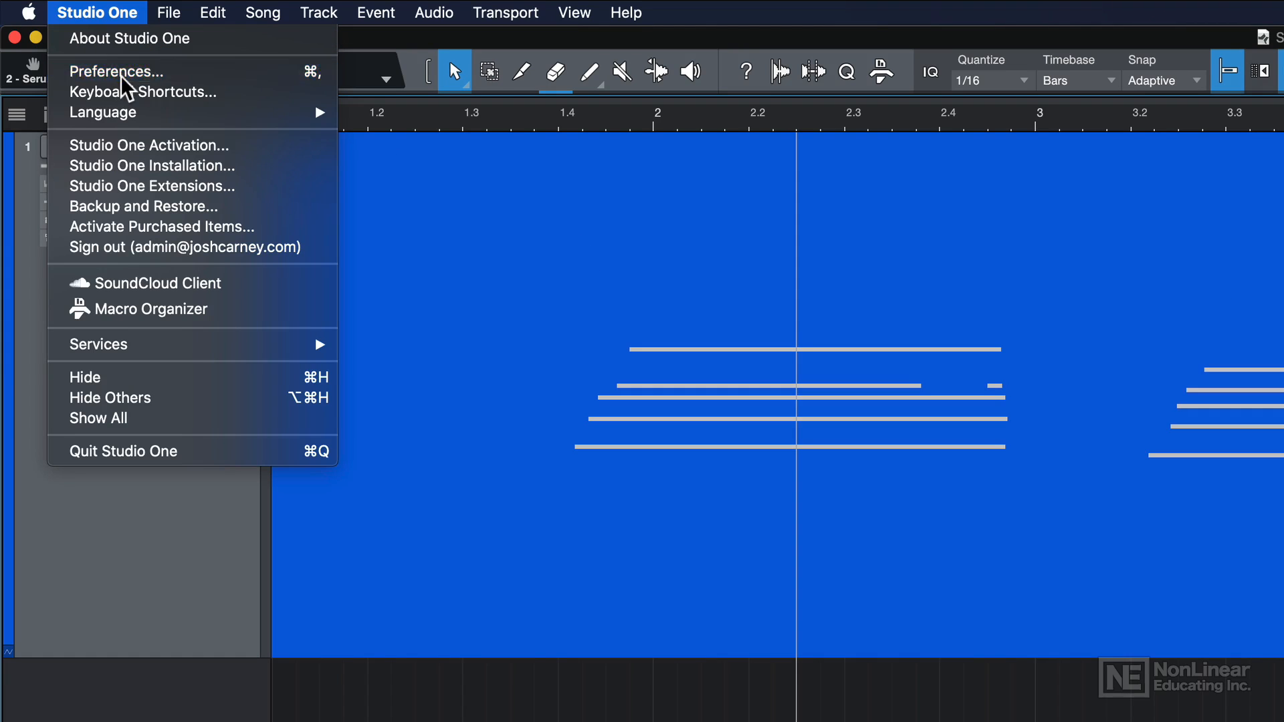
left_click(118, 71)
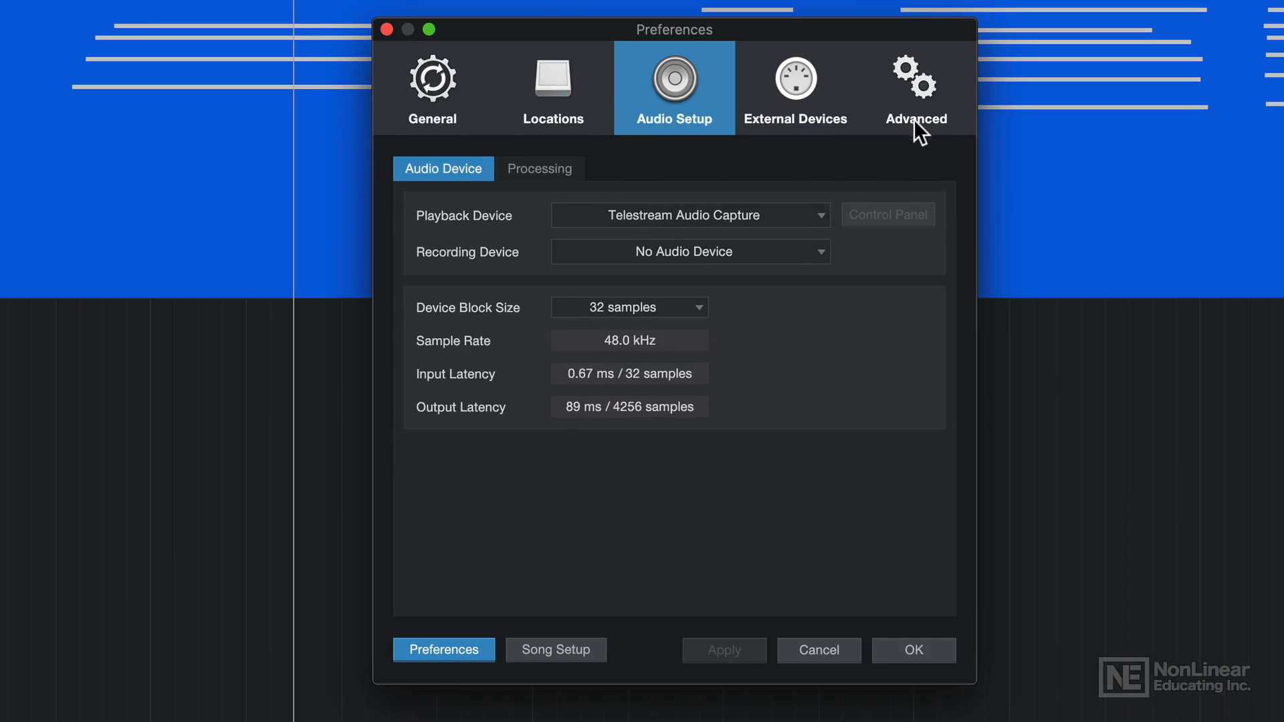
left_click(915, 88)
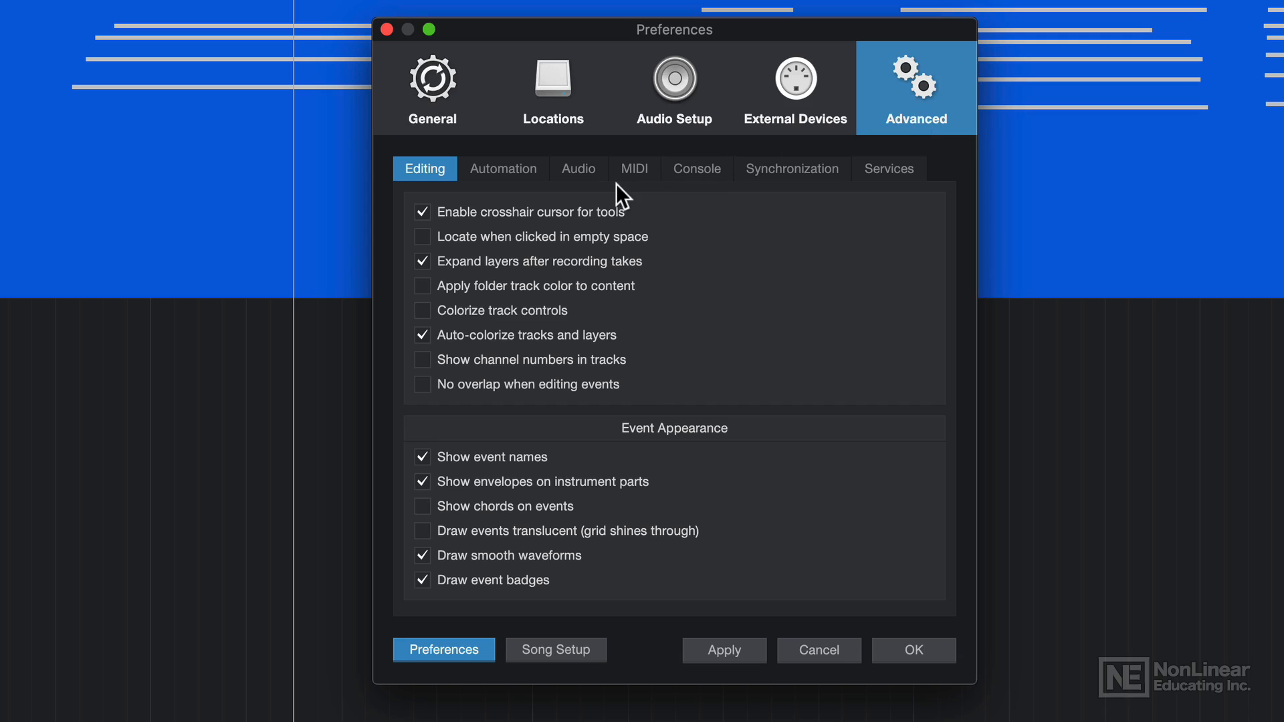
left_click(633, 168)
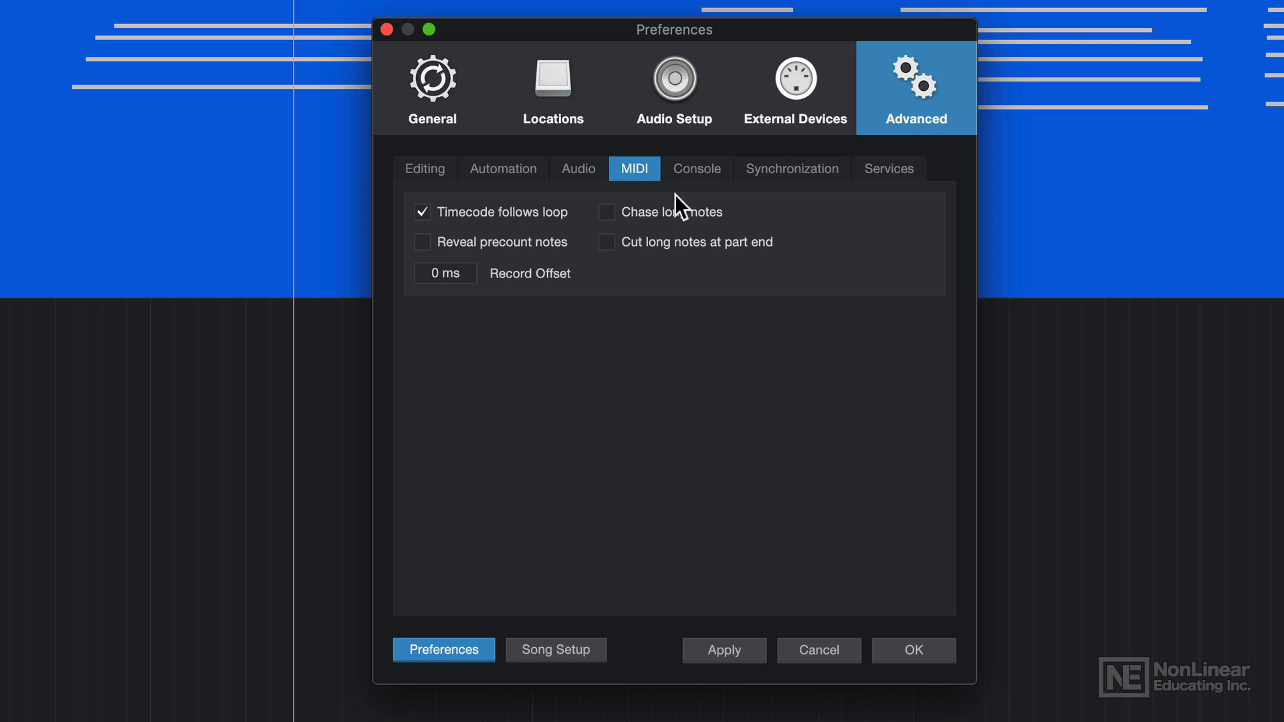
left_click(606, 212)
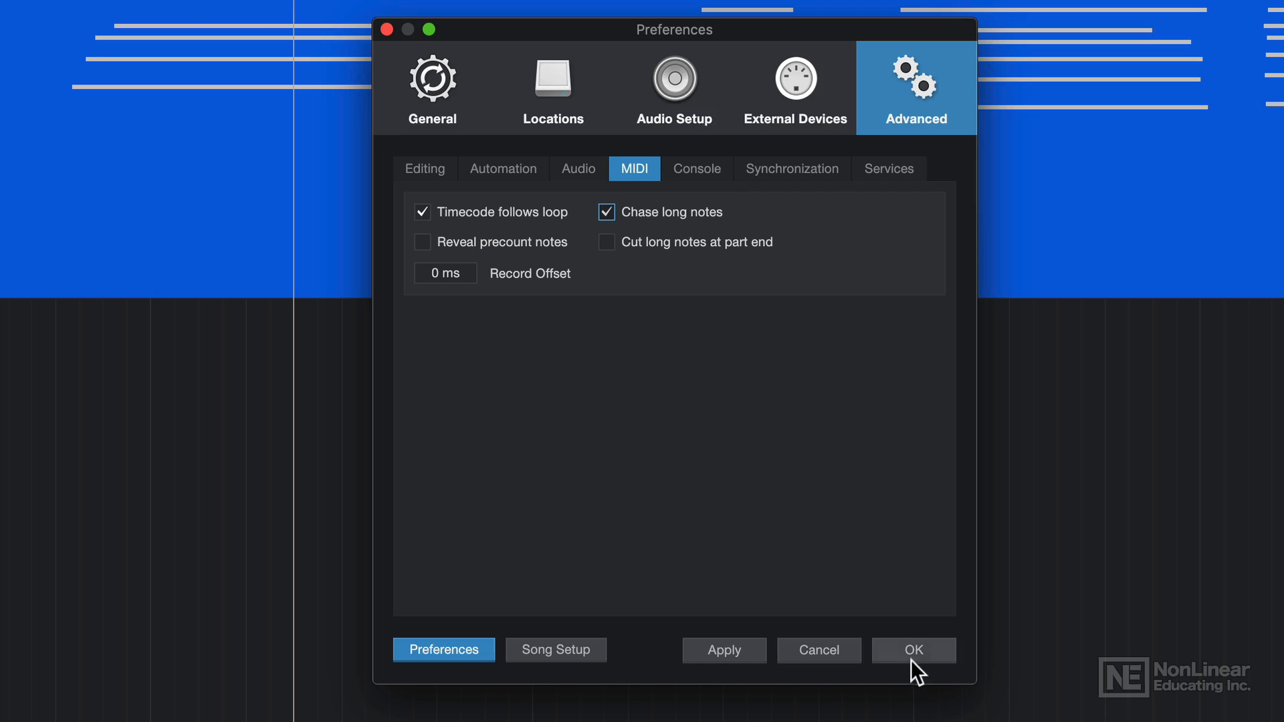
Close Preferences with OK and replay the Mai Tai part from near bar 2.2.
left_click(913, 649)
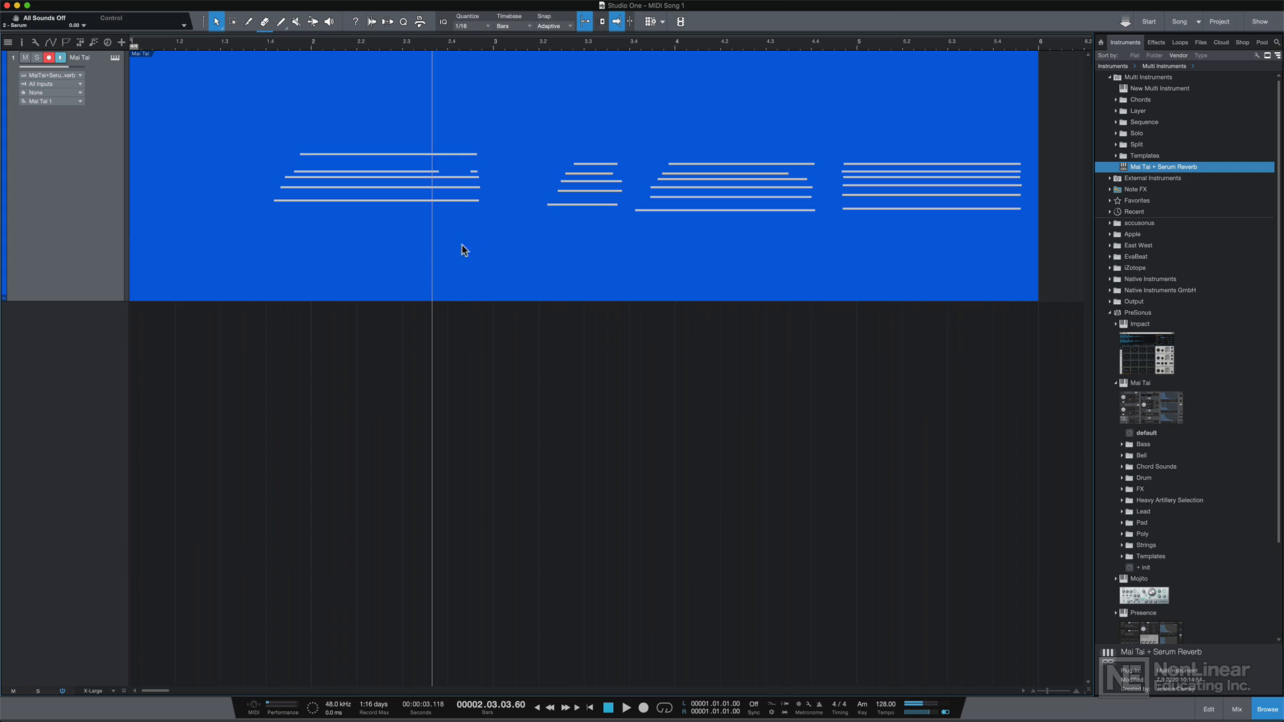
left_click(595, 44)
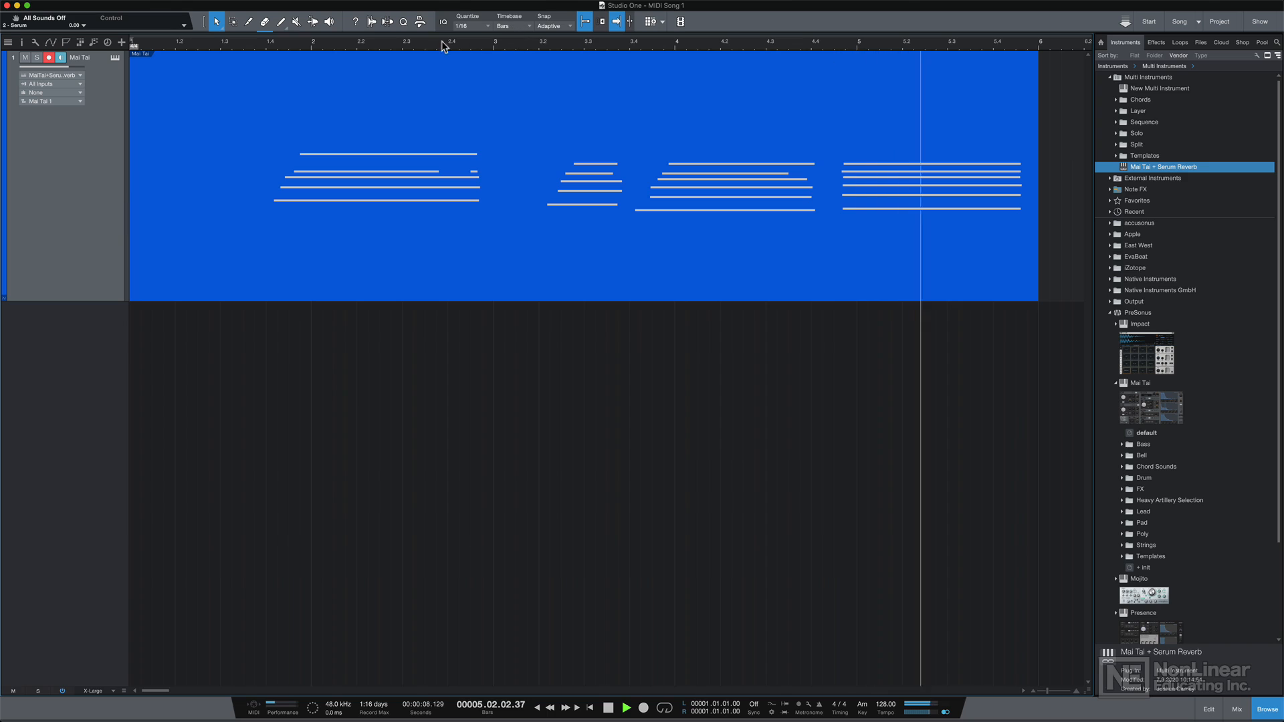
left_click(369, 41)
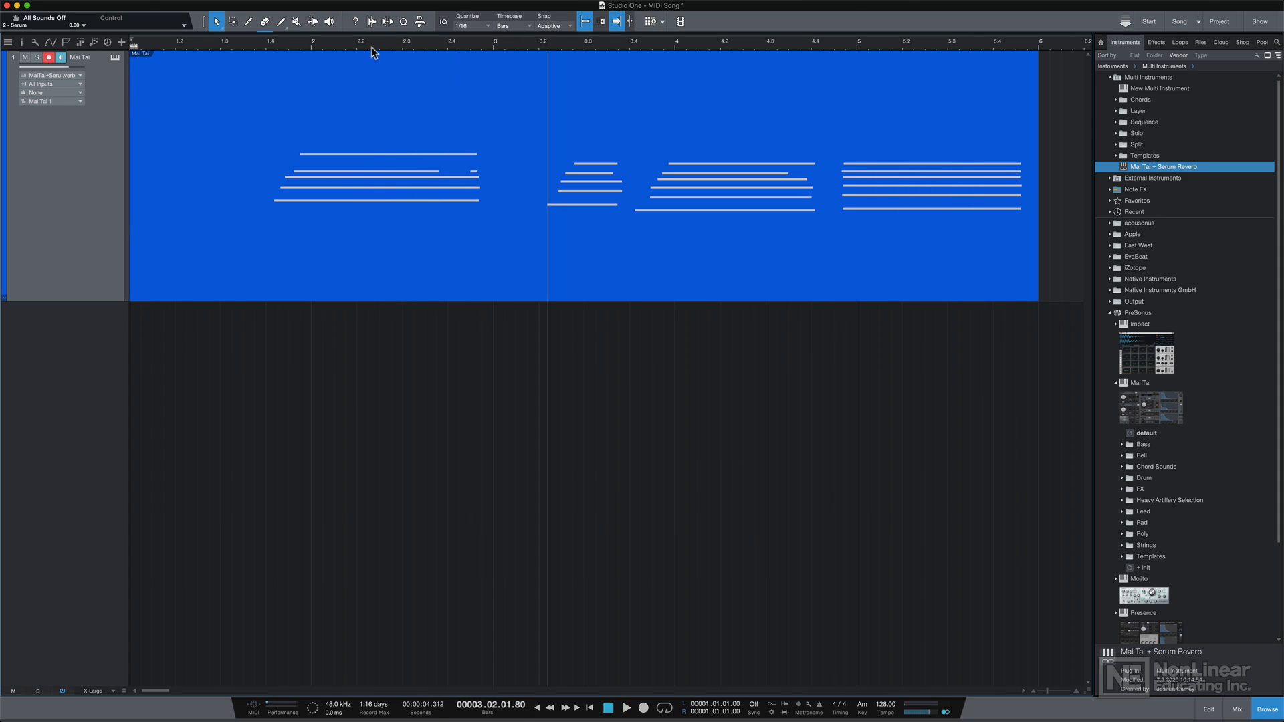
left_click(369, 42)
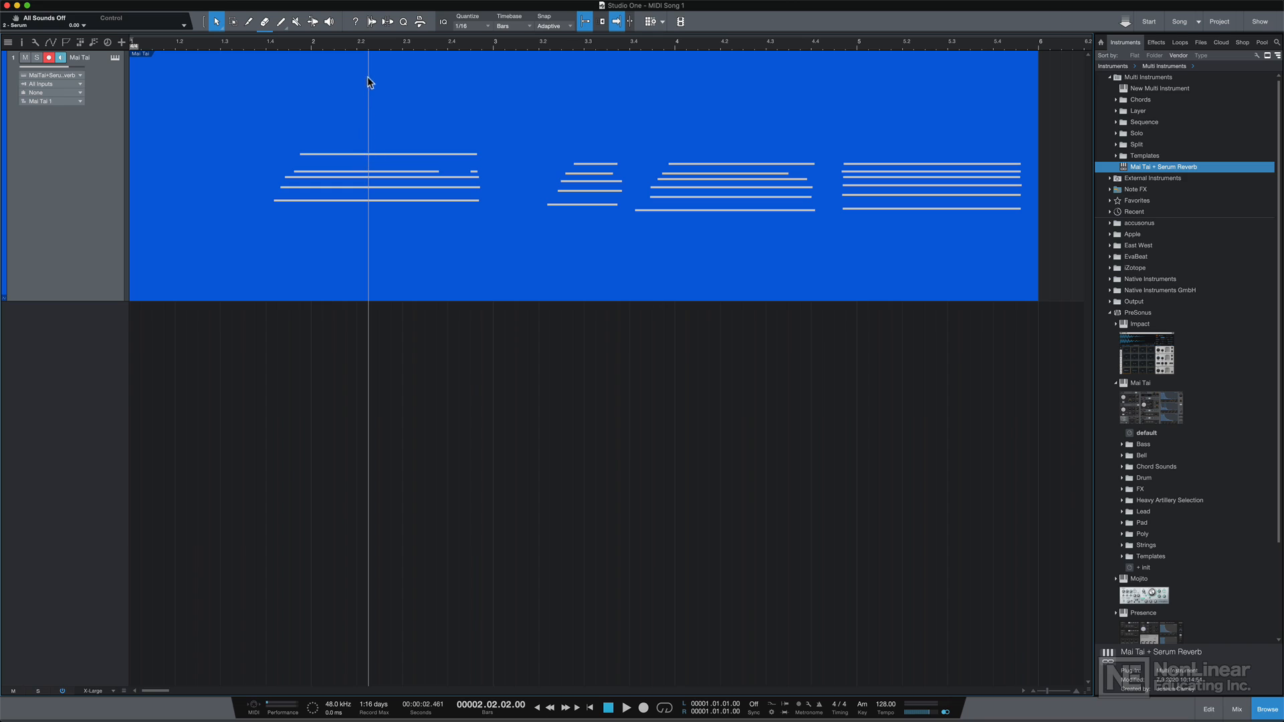
mouse_move(371, 183)
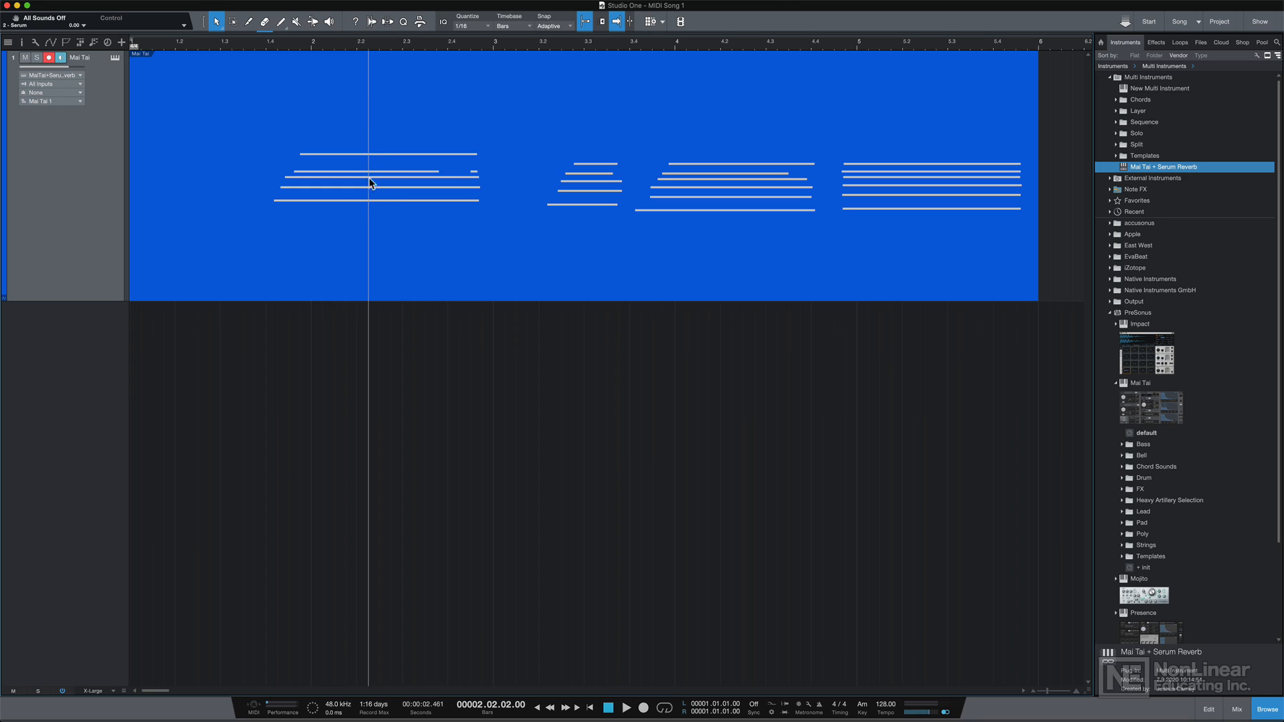
mouse_move(371, 213)
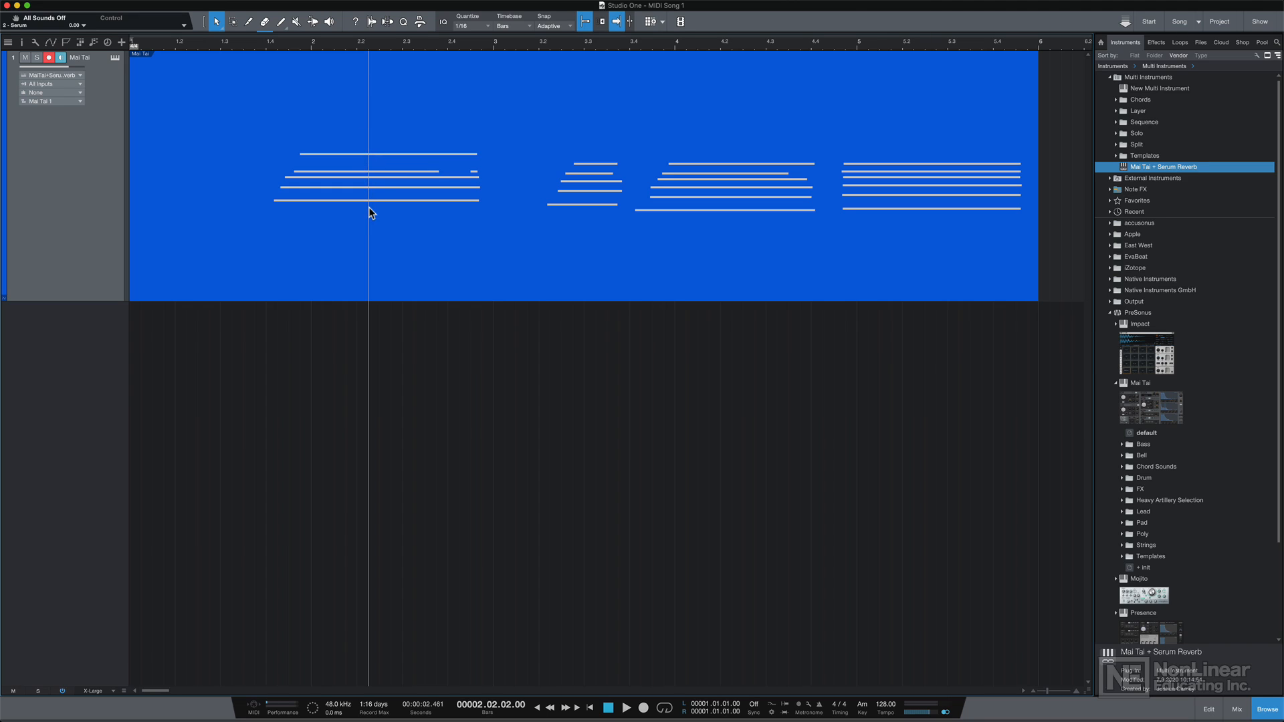